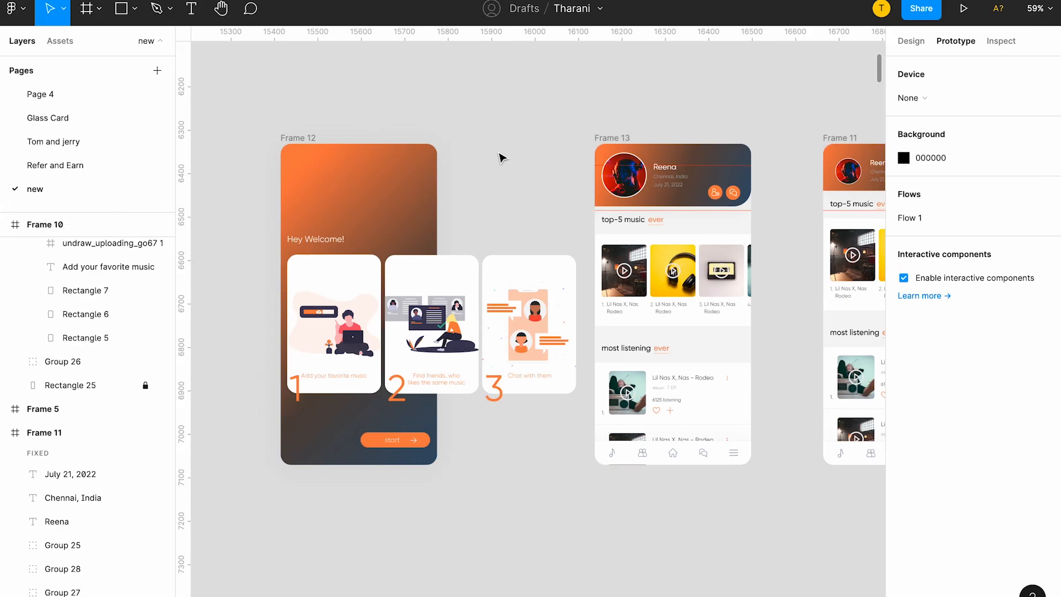
{"action": "mouse_move", "coordinate": [357, 146]}
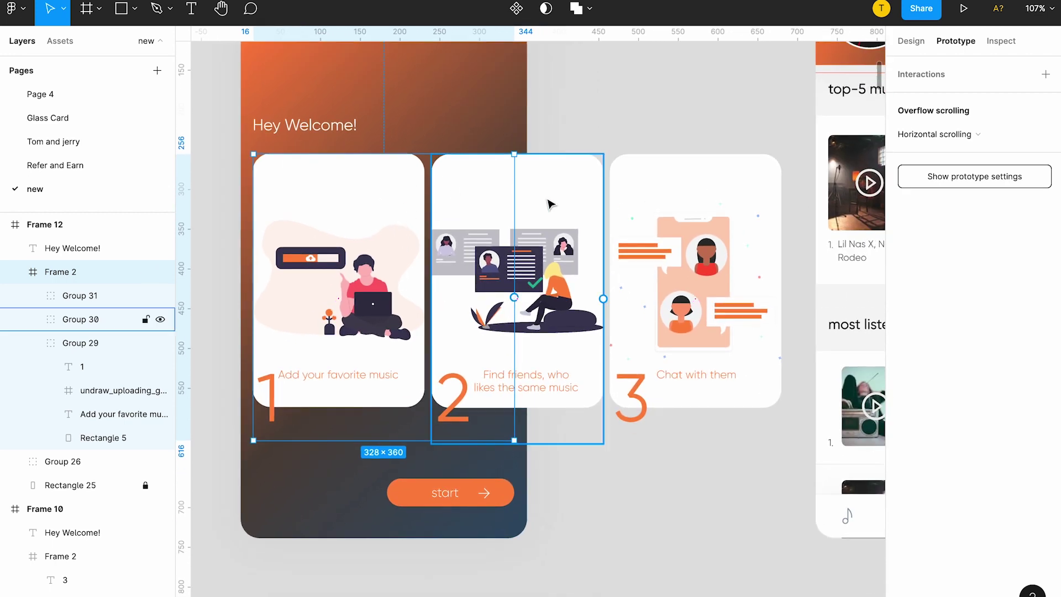
Step: Select the Frame 2 onboarding card row and show its Design layout properties
{"action": "scroll", "scroll_direction": "down", "scroll_amount": 3}
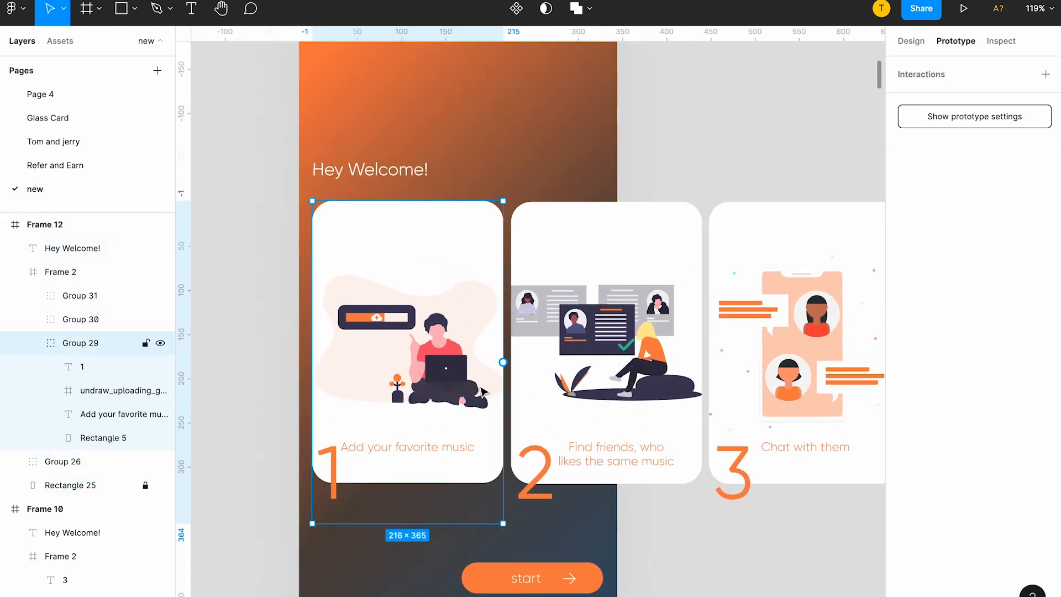
{"action": "mouse_move", "coordinate": [459, 294]}
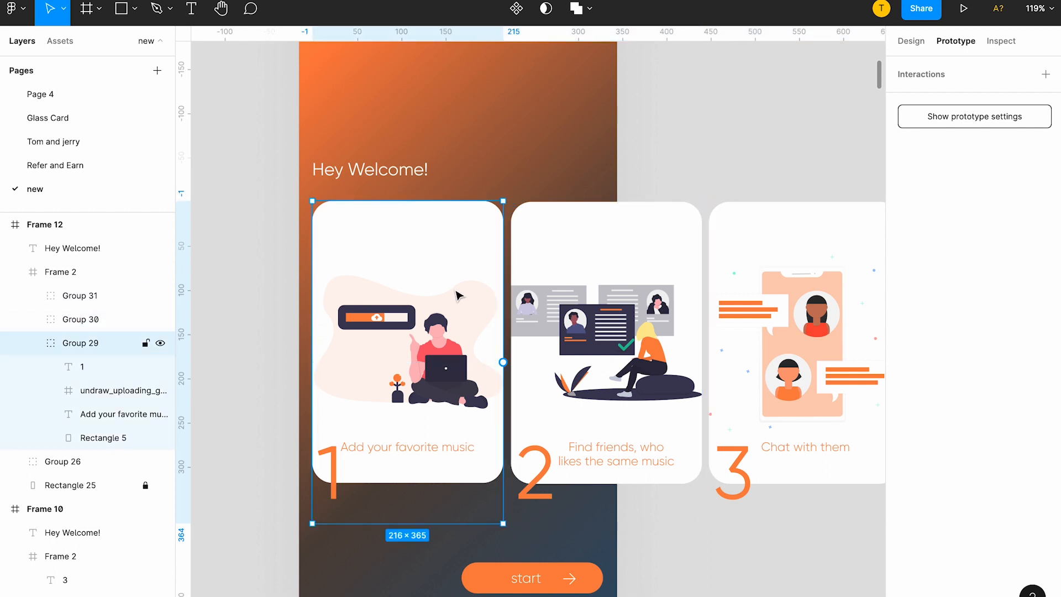
{"action": "left_click", "coordinate": [60, 272]}
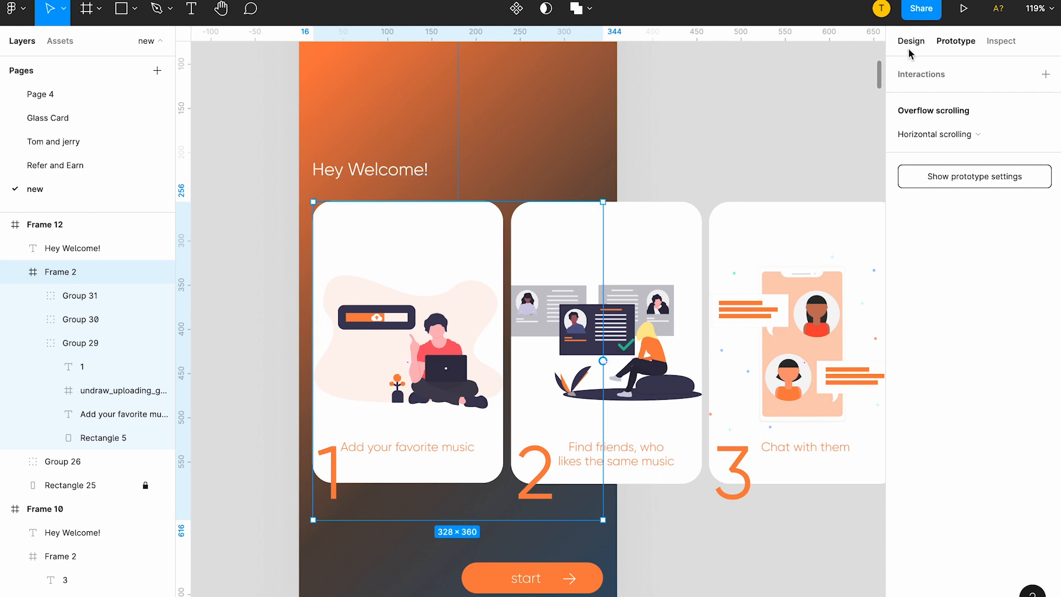
{"action": "left_click", "coordinate": [911, 41]}
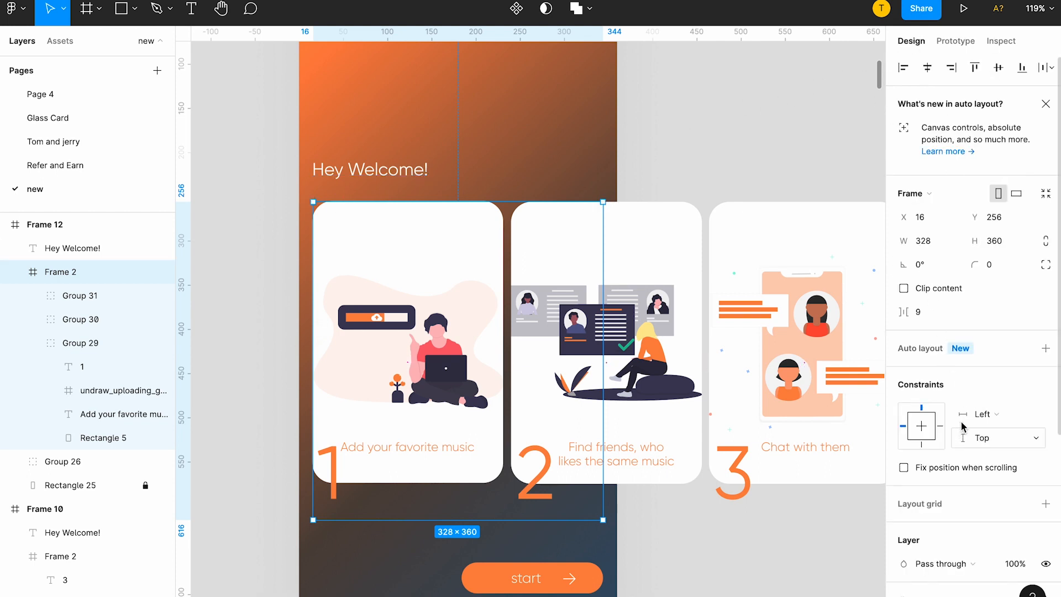
{"action": "left_click", "coordinate": [995, 240]}
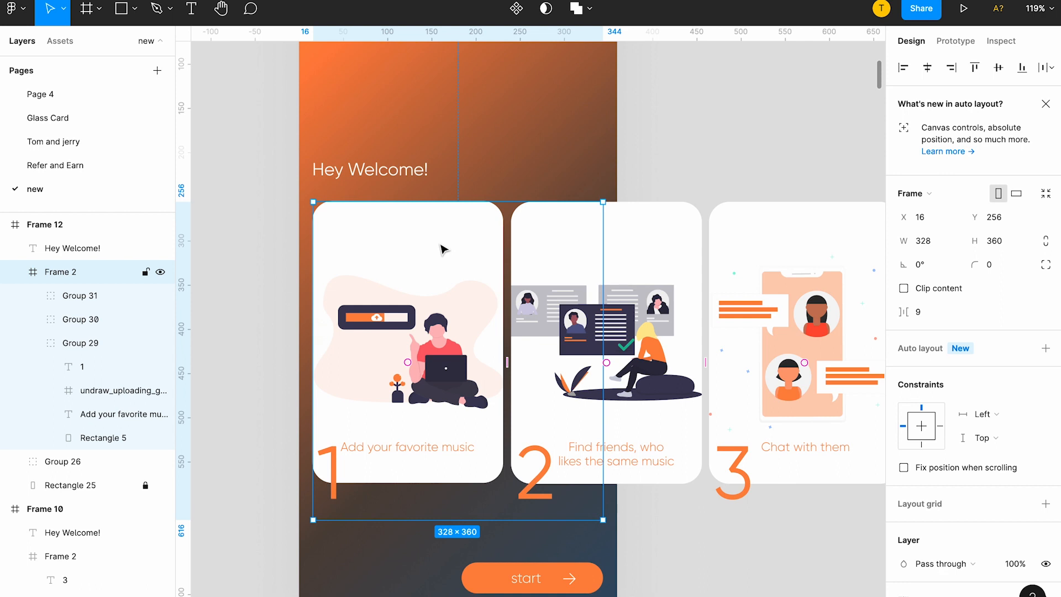
{"action": "mouse_move", "coordinate": [459, 263]}
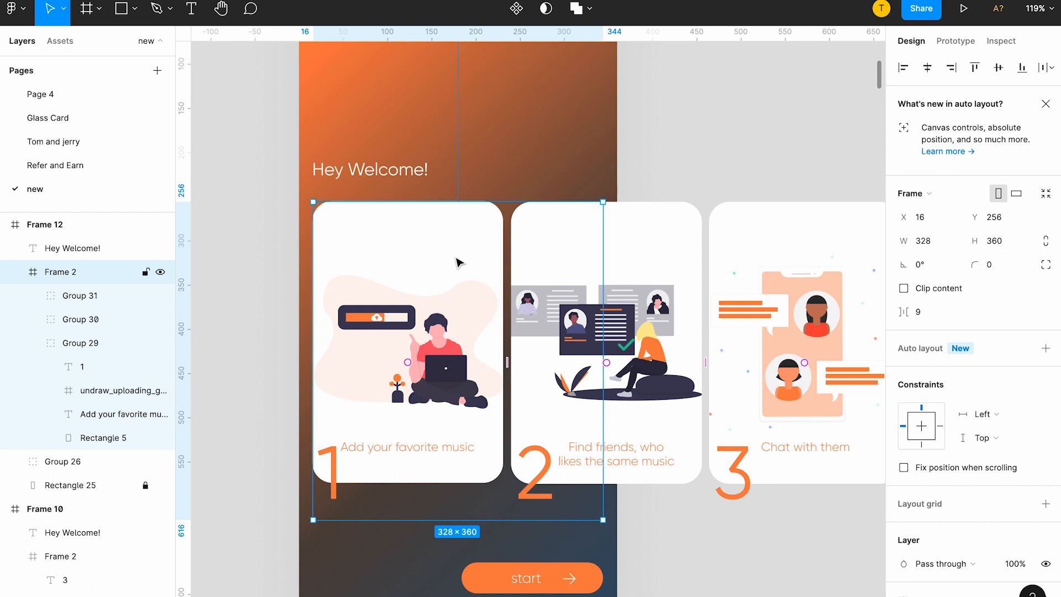
{"action": "mouse_move", "coordinate": [477, 270]}
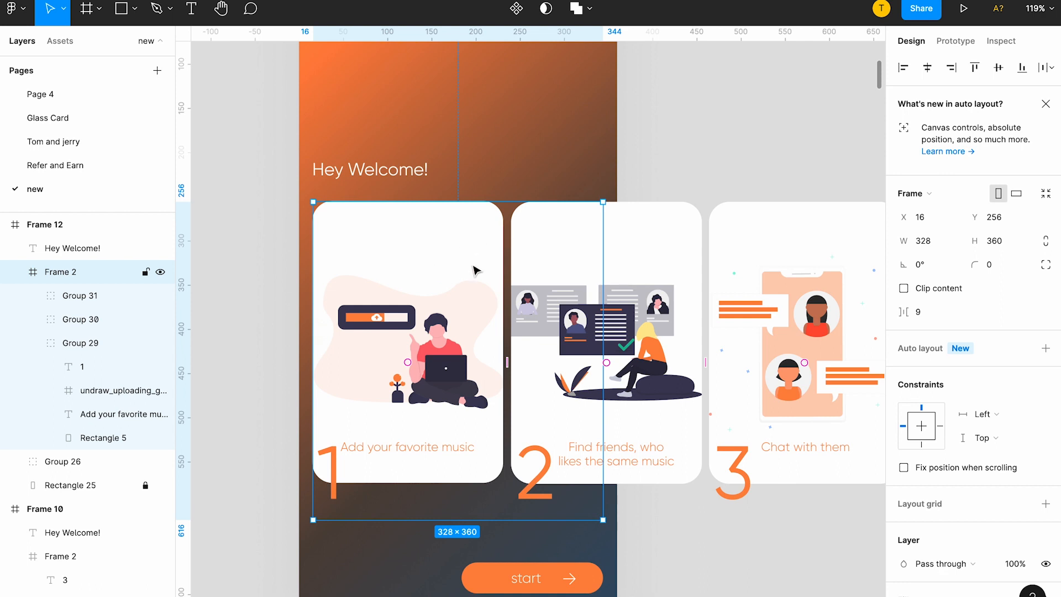
{"action": "mouse_move", "coordinate": [554, 377]}
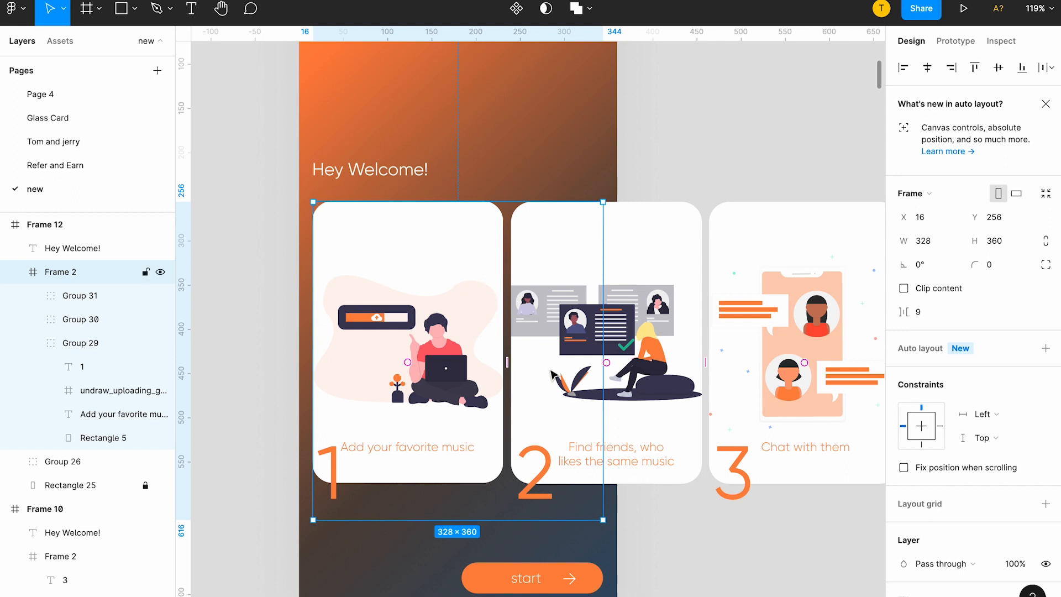
{"action": "scroll", "scroll_direction": "down", "scroll_amount": 3}
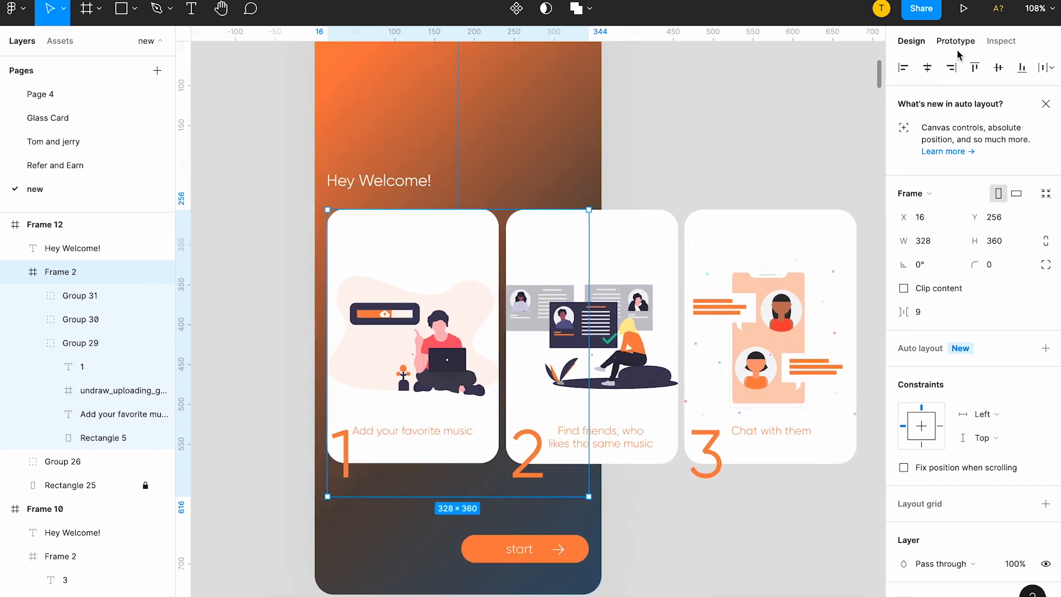
Step: Set Frame 2's Overflow scrolling to Horizontal scrolling in the Prototype settings
{"action": "left_click", "coordinate": [955, 41]}
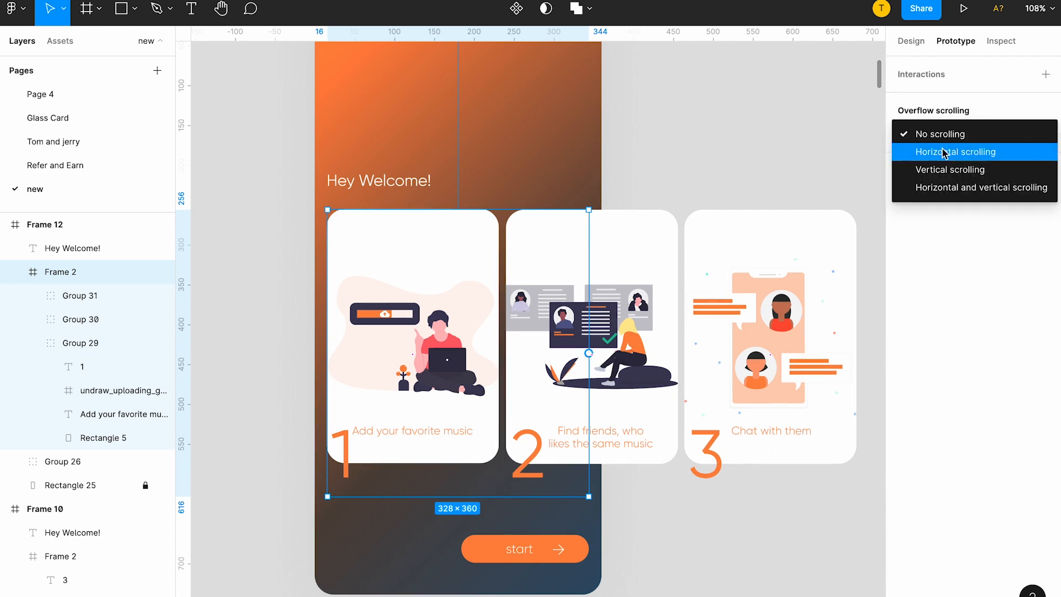
{"action": "left_click", "coordinate": [955, 151]}
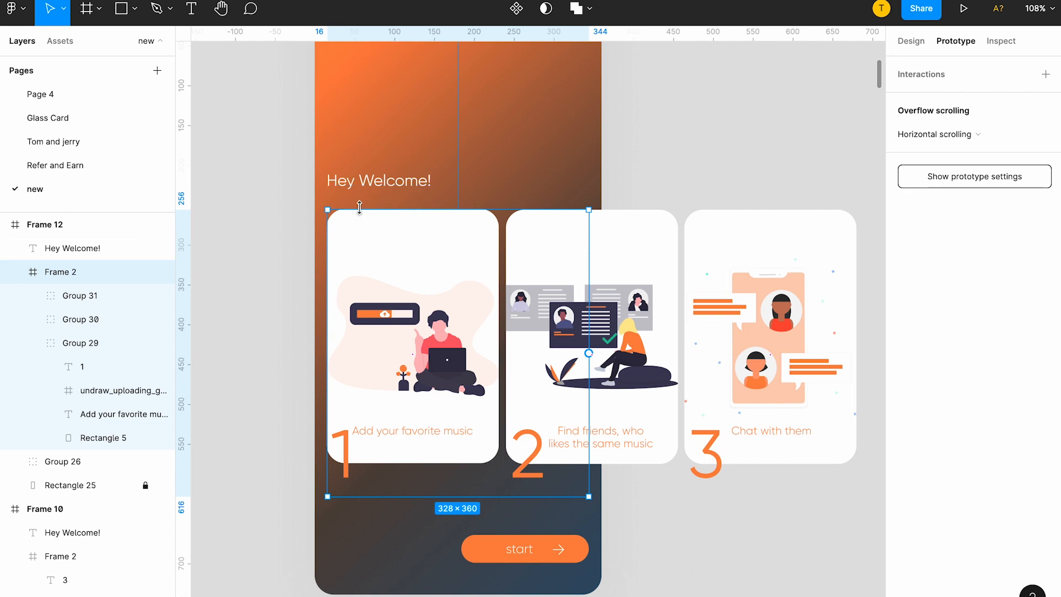
{"action": "mouse_move", "coordinate": [572, 205]}
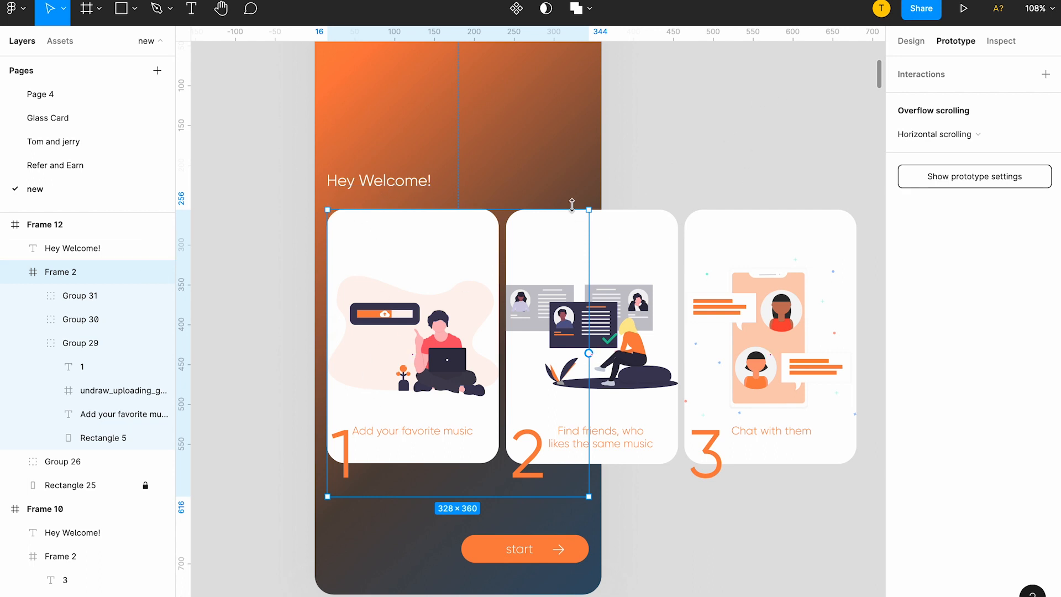
{"action": "mouse_move", "coordinate": [963, 11]}
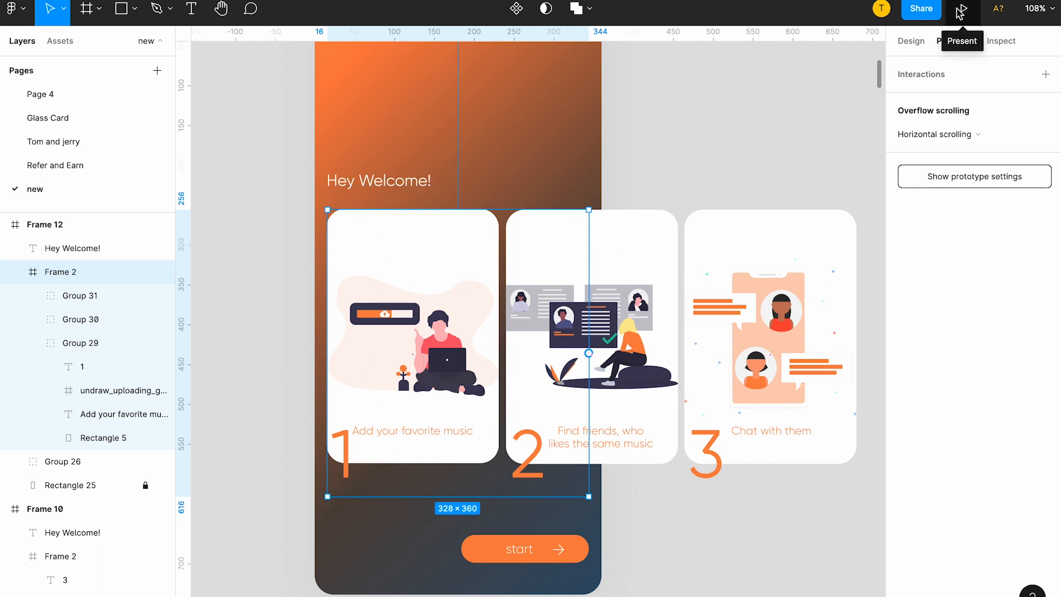
{"action": "left_click", "coordinate": [960, 9]}
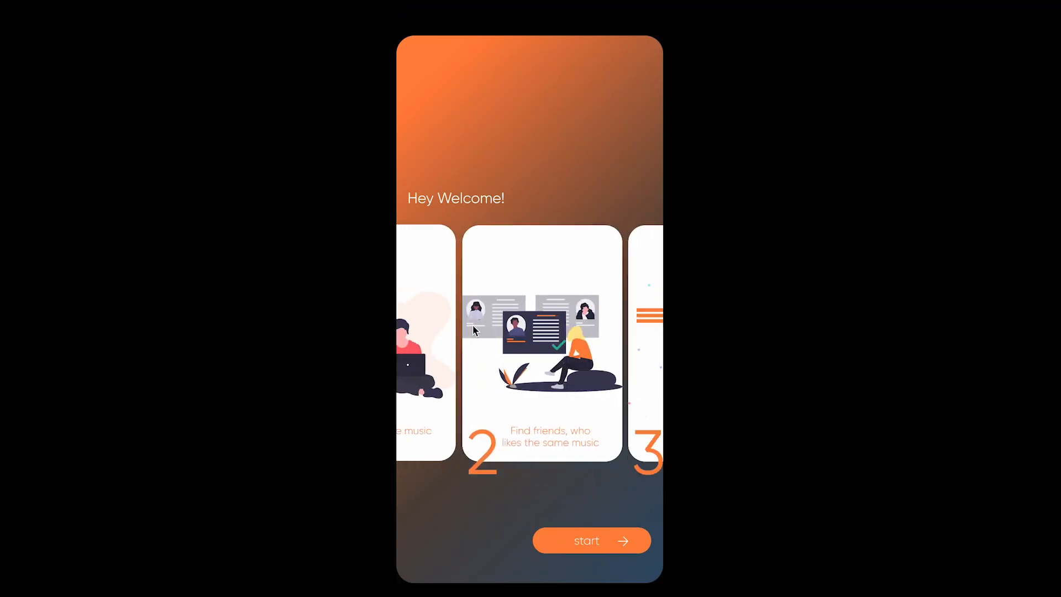
{"action": "scroll", "scroll_direction": "left", "scroll_amount": 3}
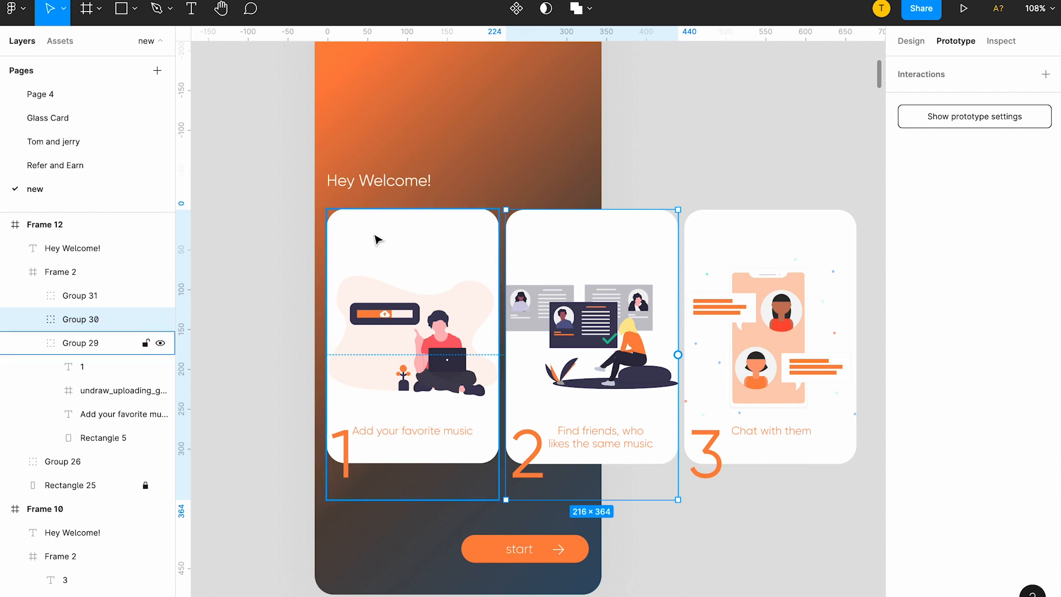
{"action": "mouse_move", "coordinate": [503, 254]}
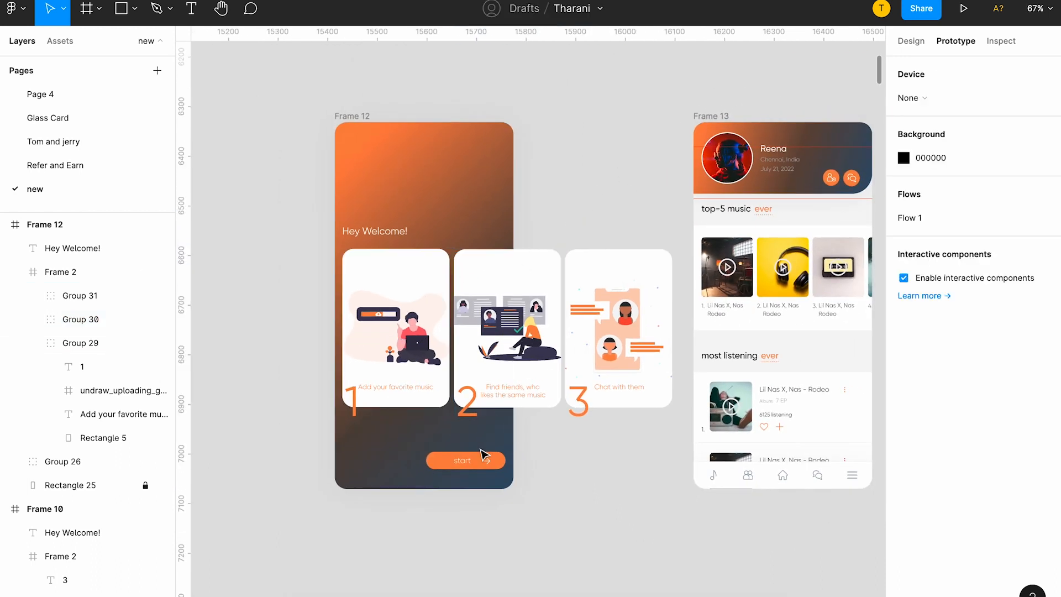
Step: Link the welcome screen's start button to Frame 13 with an On click, Instant navigation
{"action": "left_click", "coordinate": [462, 460]}
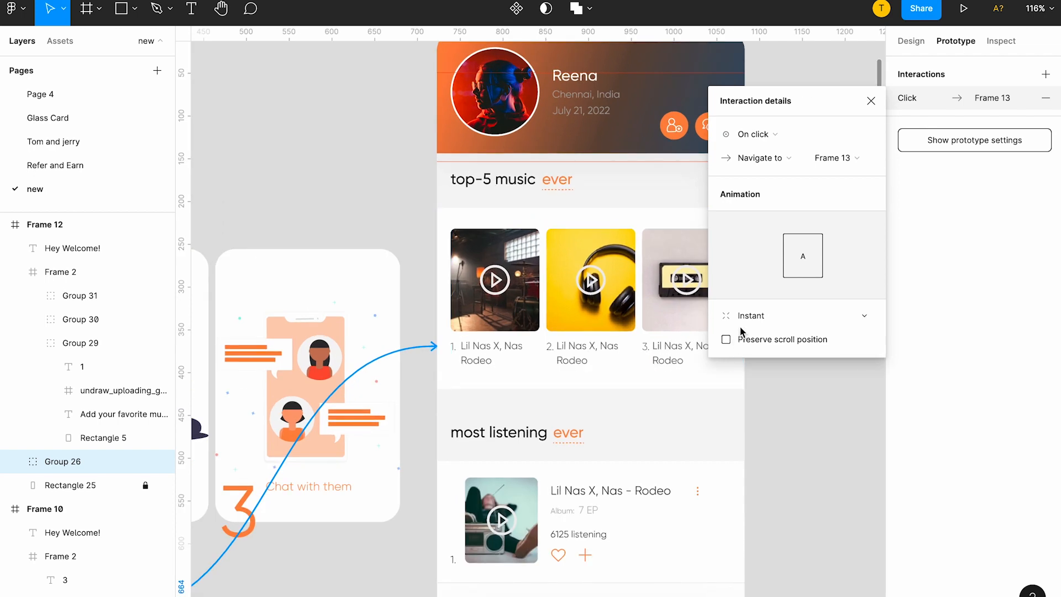
{"action": "scroll", "scroll_direction": "down", "scroll_amount": 3}
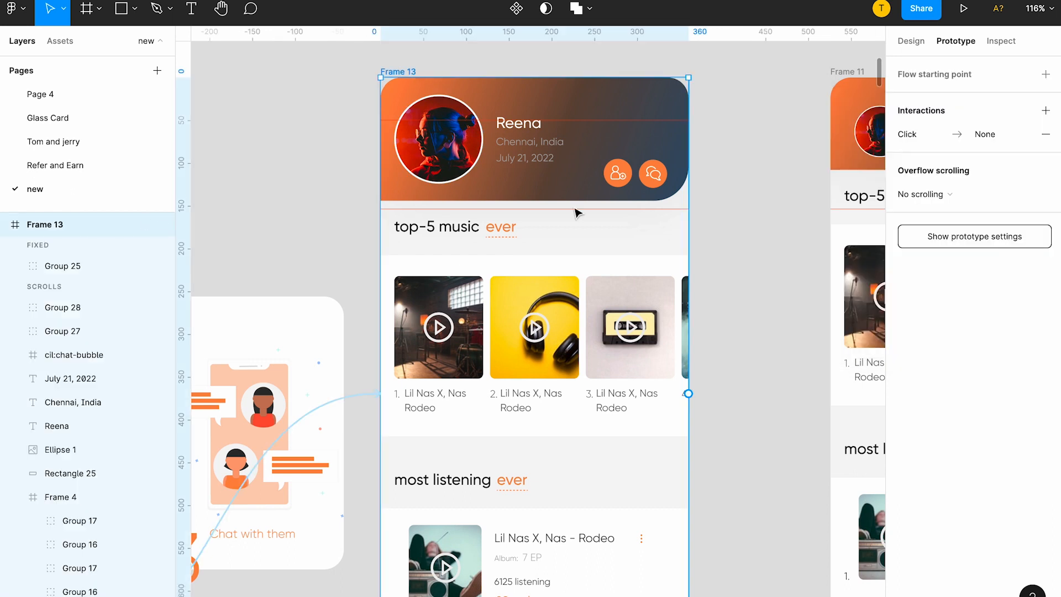
Step: Set the Frame 4 top-5 music row inside Frame 13 to Horizontal overflow scrolling
{"action": "left_click", "coordinate": [534, 327]}
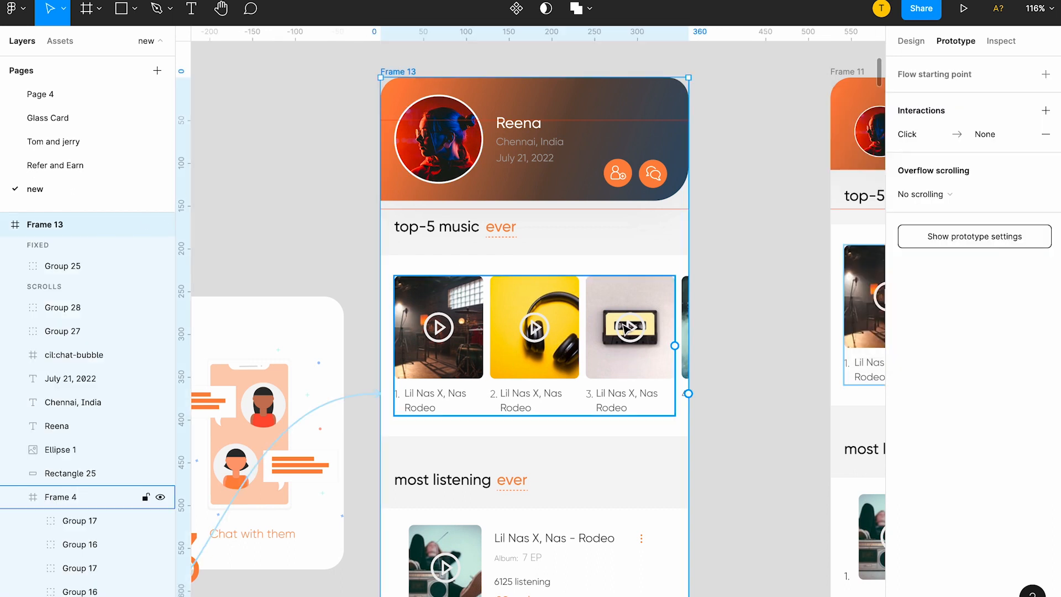
{"action": "mouse_move", "coordinate": [530, 264]}
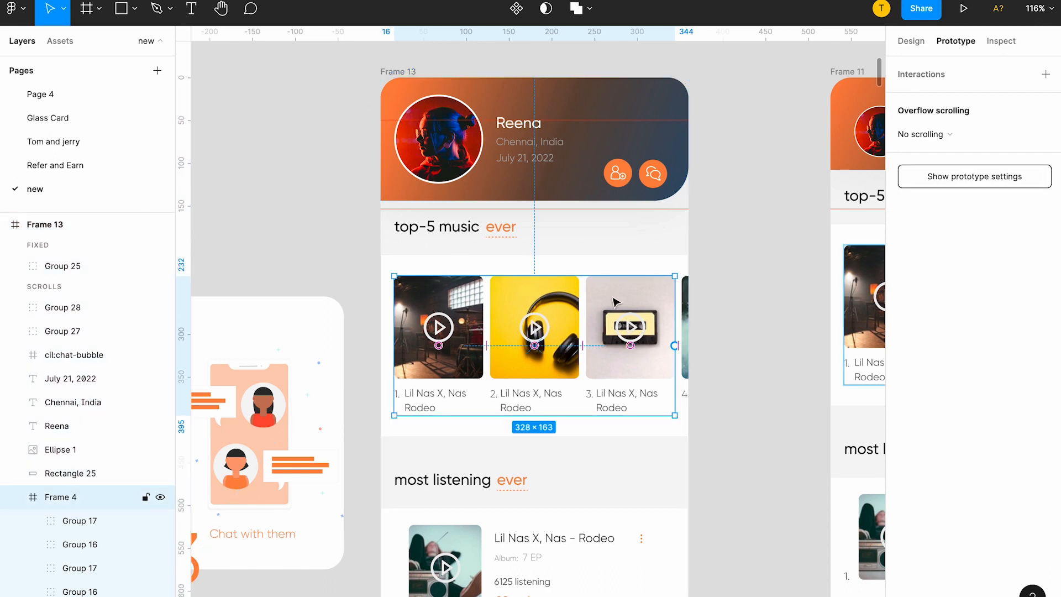
{"action": "mouse_move", "coordinate": [637, 312]}
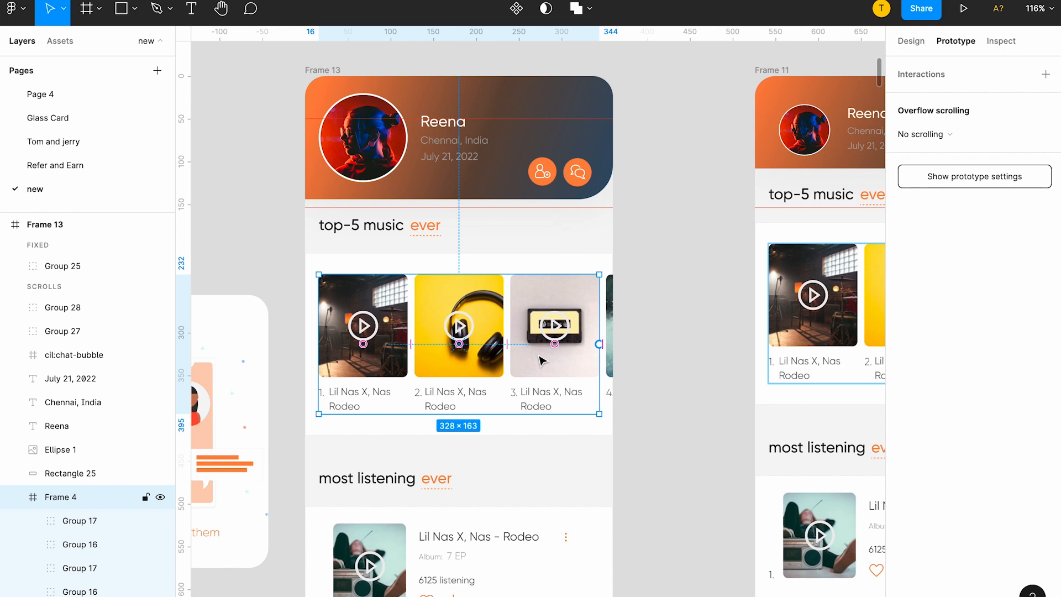
{"action": "left_click", "coordinate": [366, 88]}
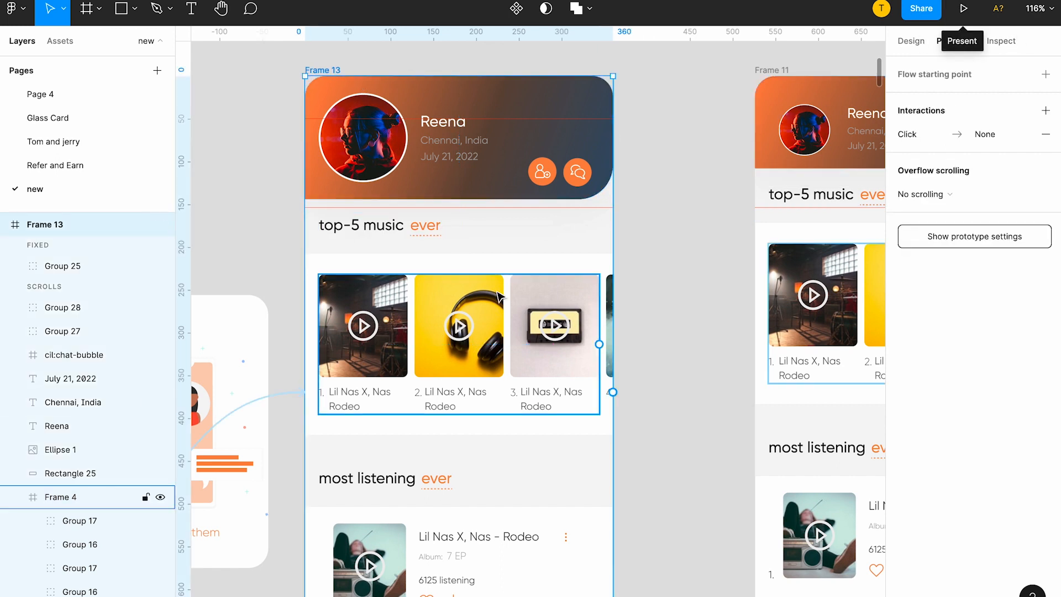
{"action": "left_click", "coordinate": [458, 325]}
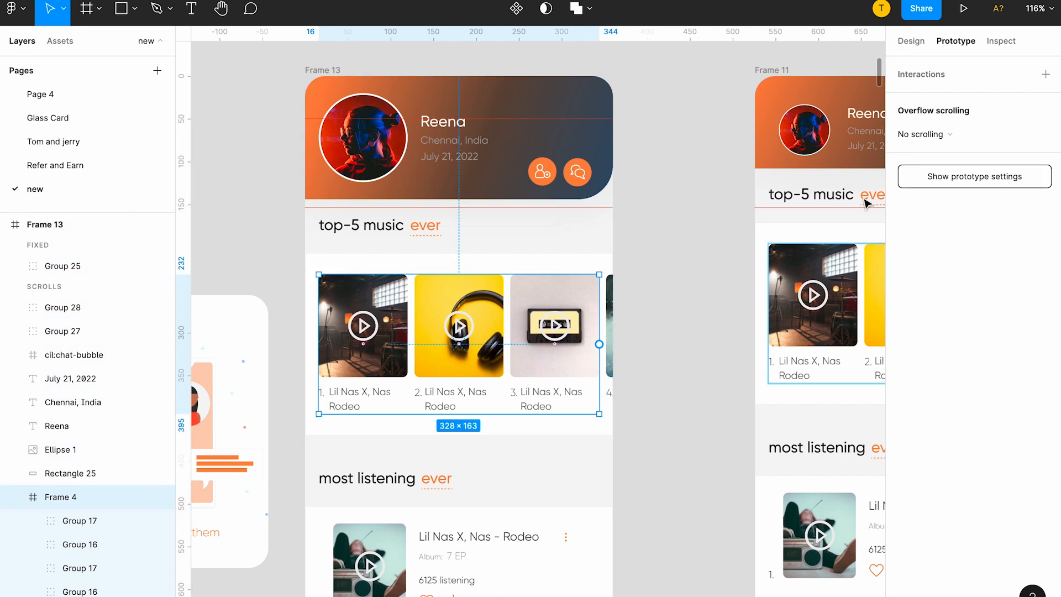
{"action": "left_click", "coordinate": [924, 134]}
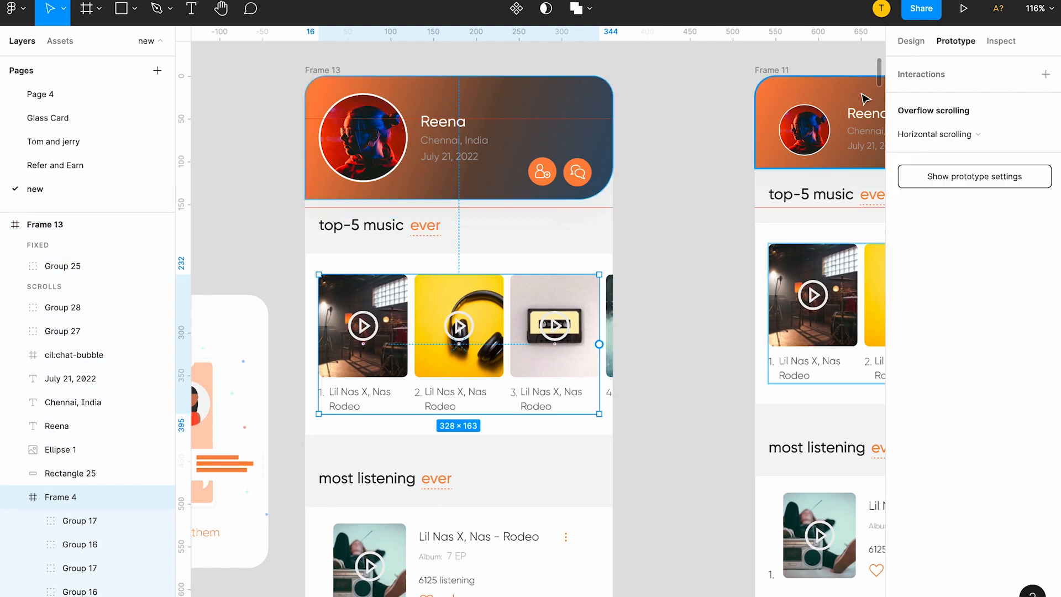
{"action": "left_click", "coordinate": [458, 140]}
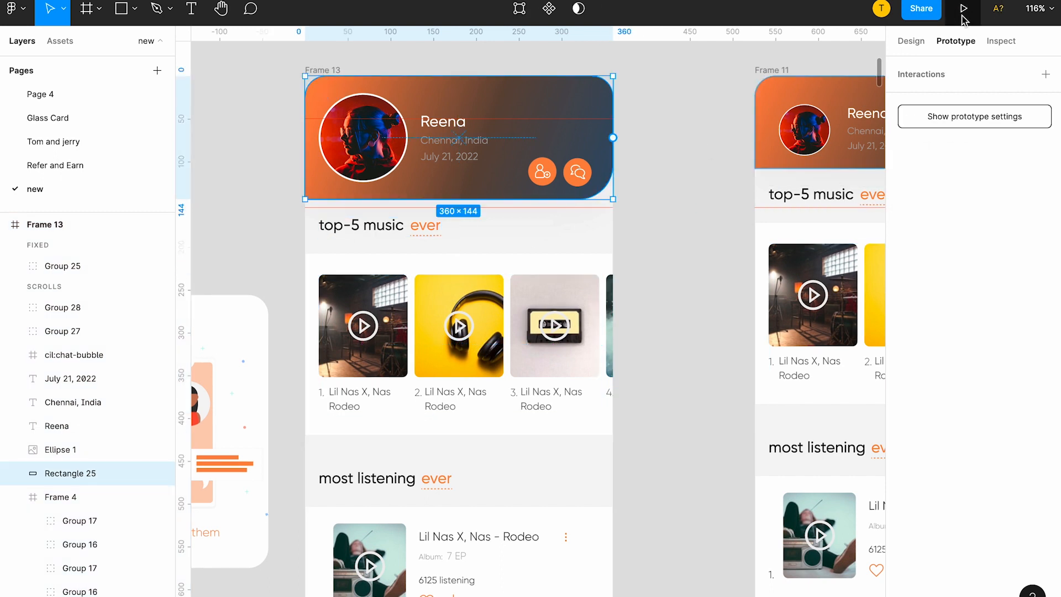
Step: Present the prototype, hide the Flows sidebar, and swipe the top-5 row to songs 3 to 5
{"action": "left_click", "coordinate": [963, 9]}
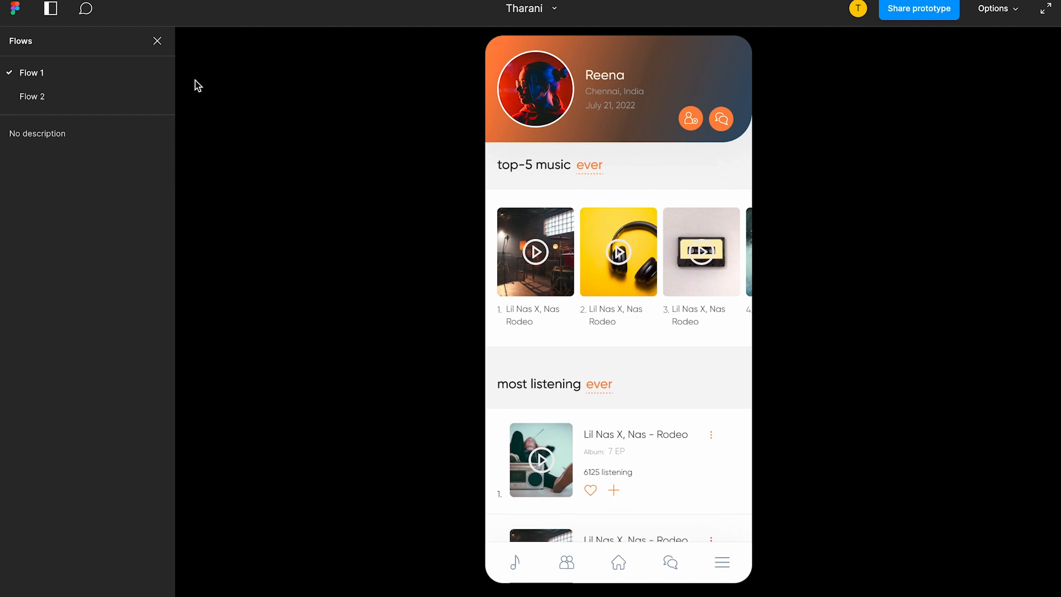
{"action": "left_click", "coordinate": [157, 41]}
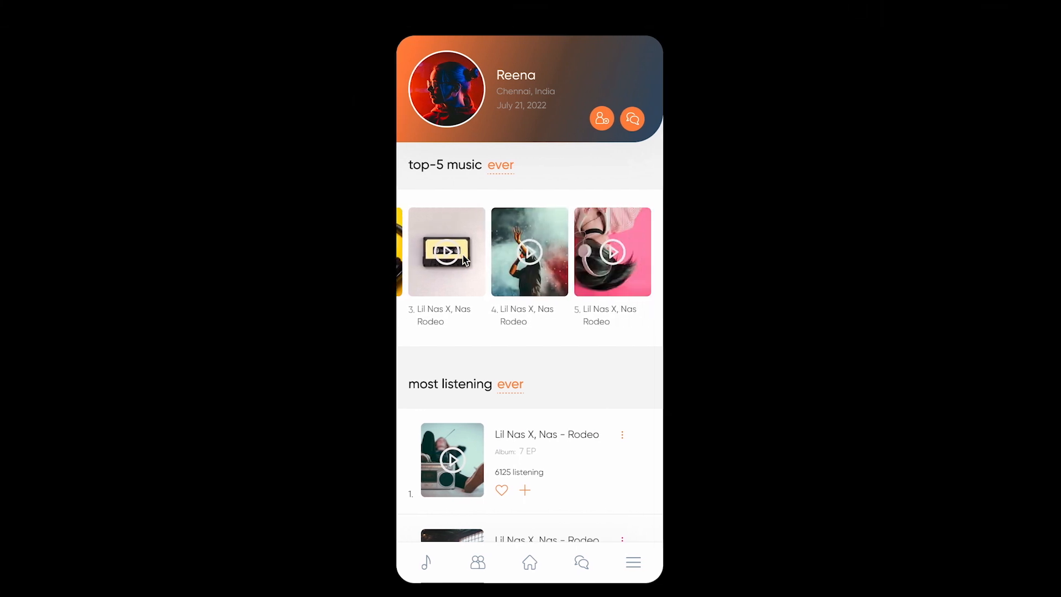
{"action": "scroll", "scroll_direction": "left", "scroll_amount": 3}
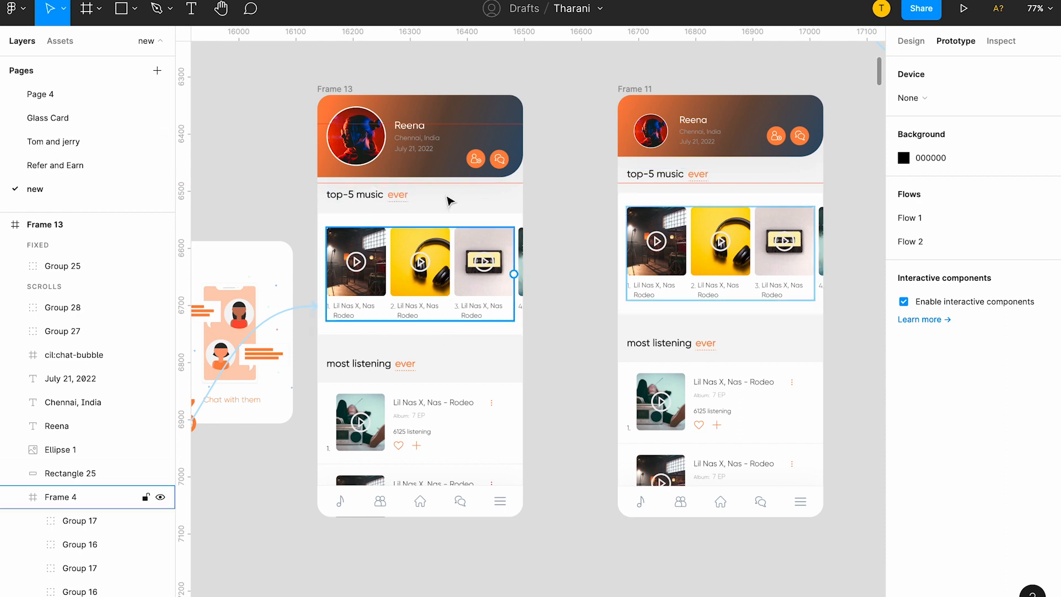
Step: Select Frame 13, inspect the Frame 11 header layers, and add an empty interaction
{"action": "left_click", "coordinate": [420, 423]}
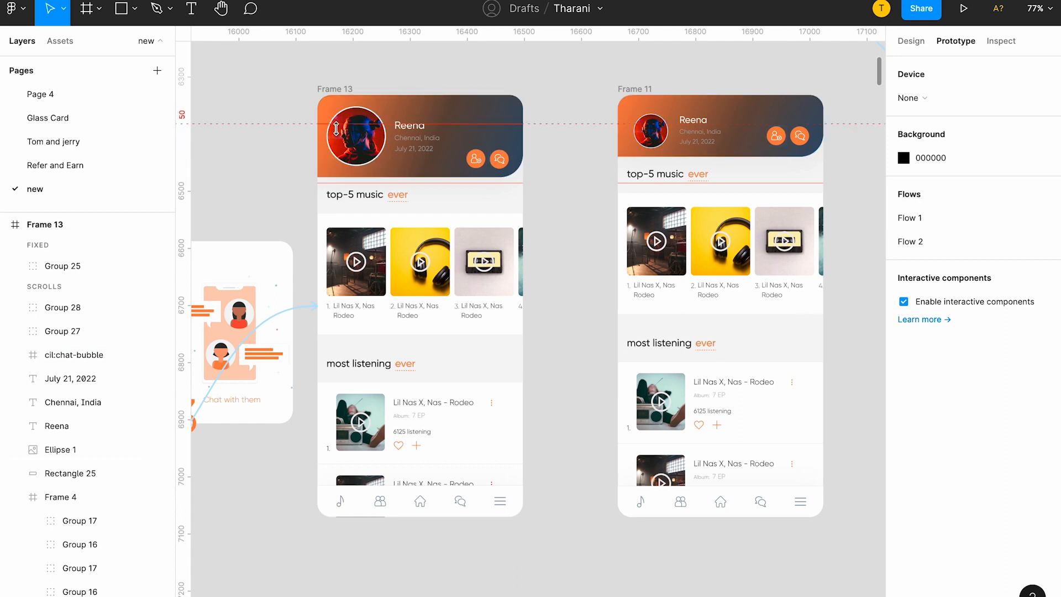
{"action": "left_click", "coordinate": [358, 132]}
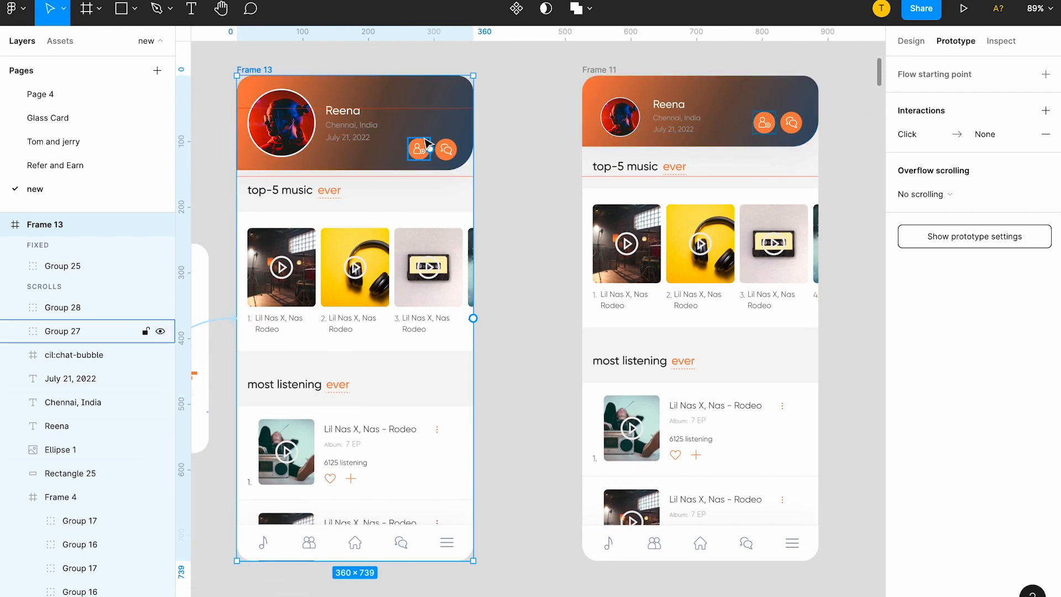
{"action": "left_click", "coordinate": [281, 123]}
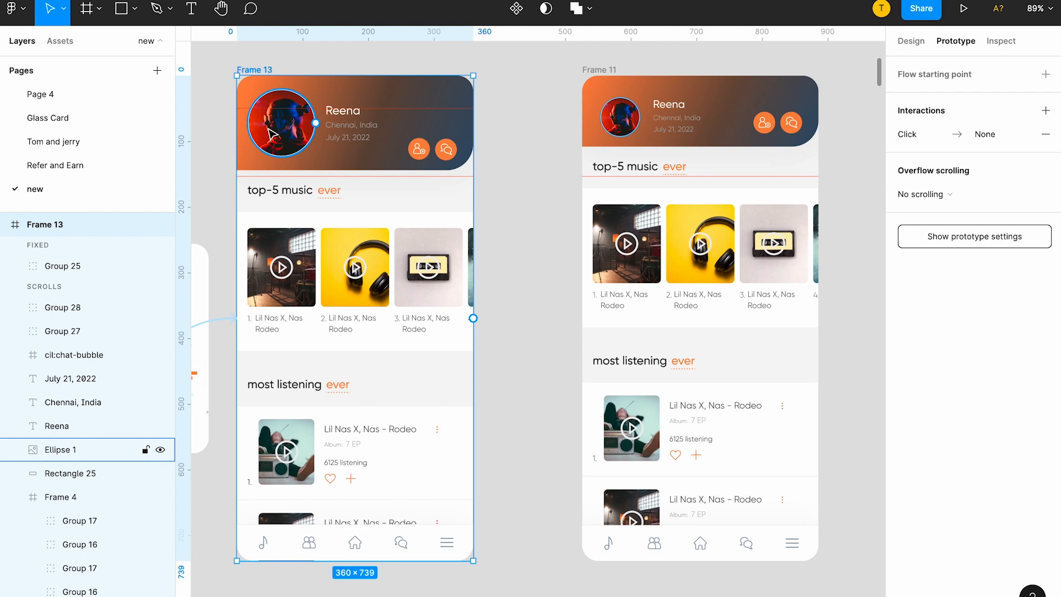
{"action": "left_click", "coordinate": [710, 123]}
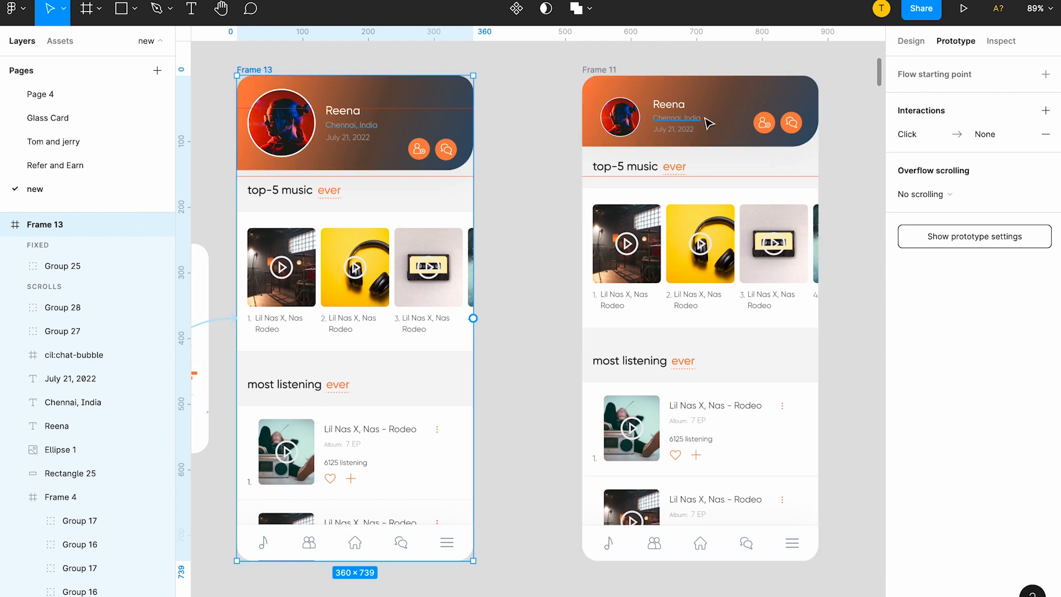
{"action": "left_click", "coordinate": [619, 116]}
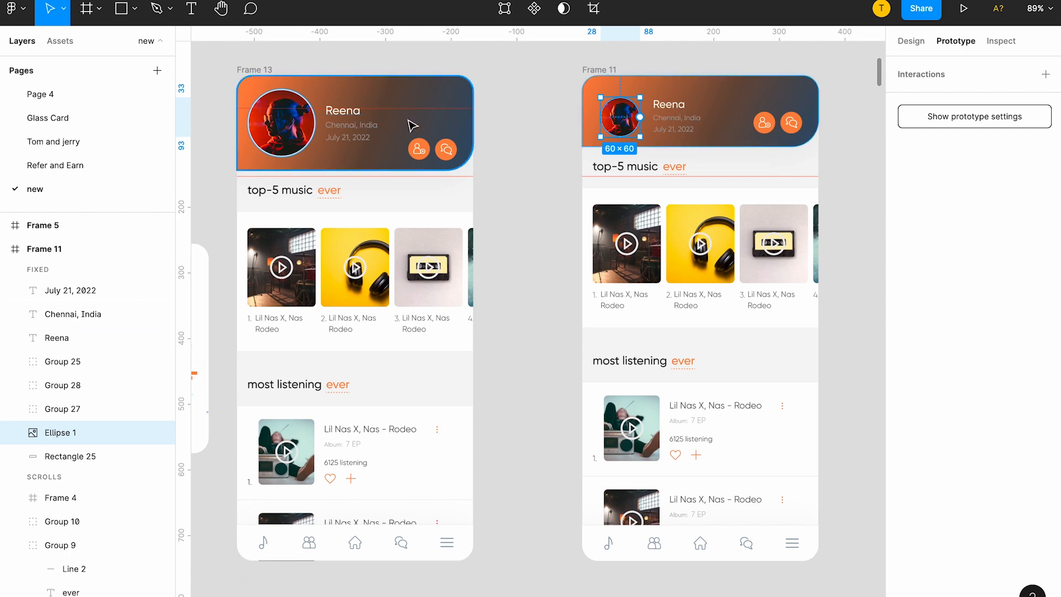
{"action": "scroll", "scroll_direction": "down", "scroll_amount": 3}
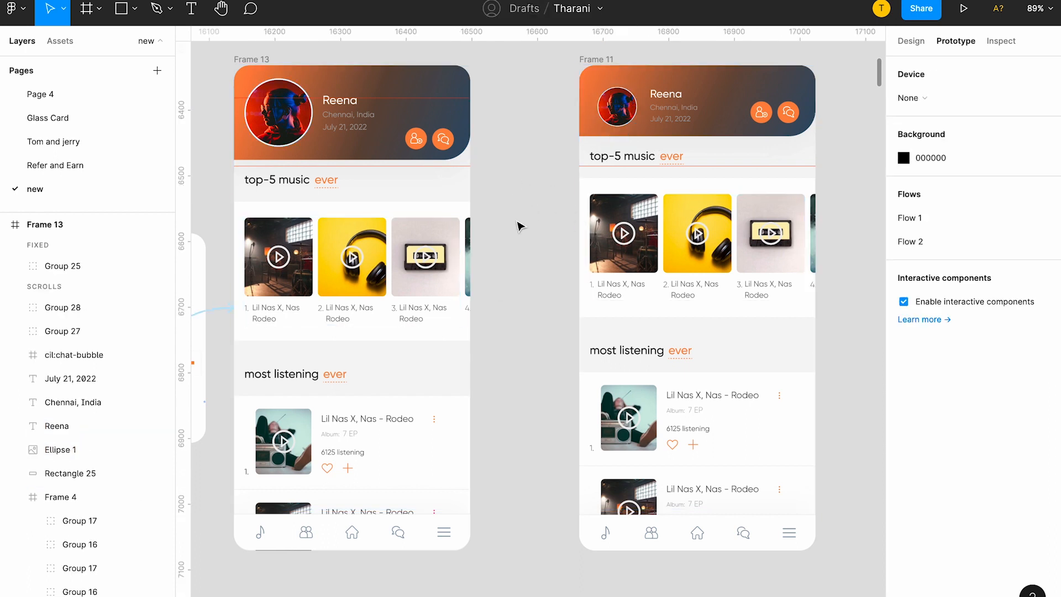
{"action": "mouse_move", "coordinate": [414, 107]}
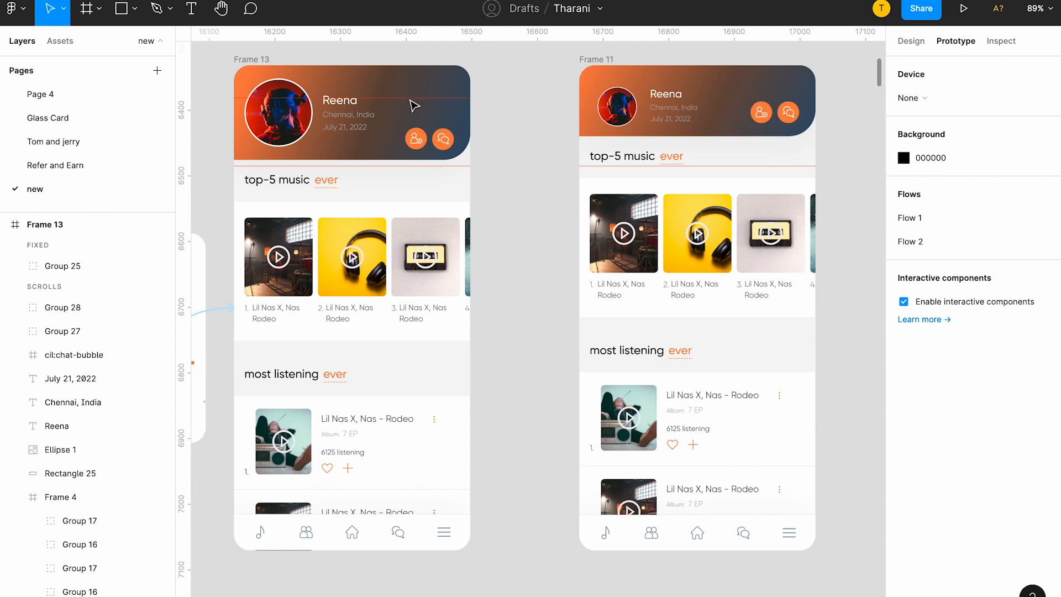
{"action": "mouse_move", "coordinate": [420, 86]}
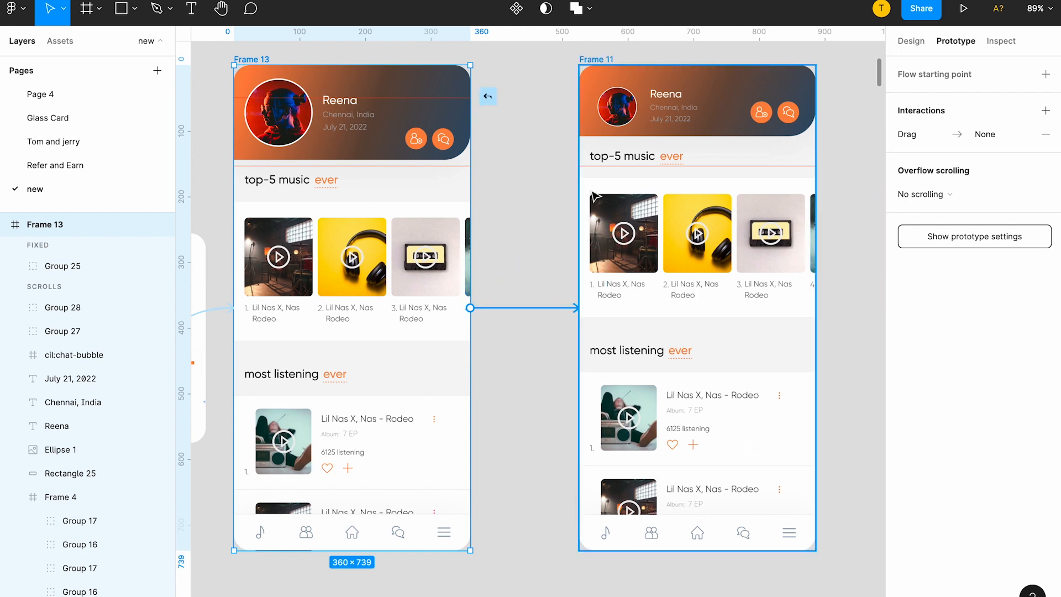
Step: Set the interaction to On drag, Navigate to Frame 11, Move in upward, Smart animate matching layers
{"action": "left_click", "coordinate": [921, 133]}
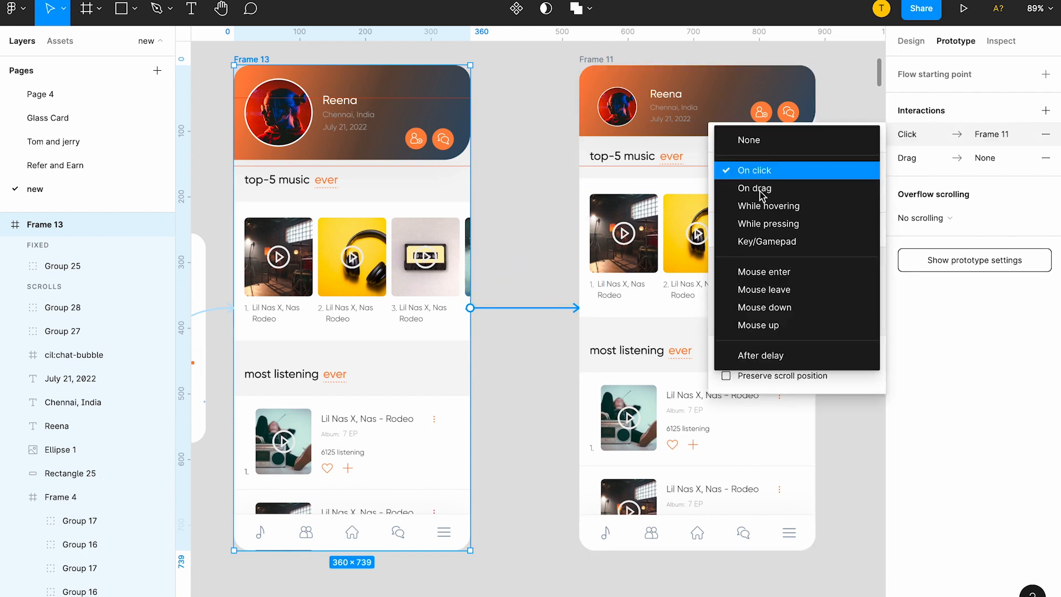
{"action": "left_click", "coordinate": [753, 188]}
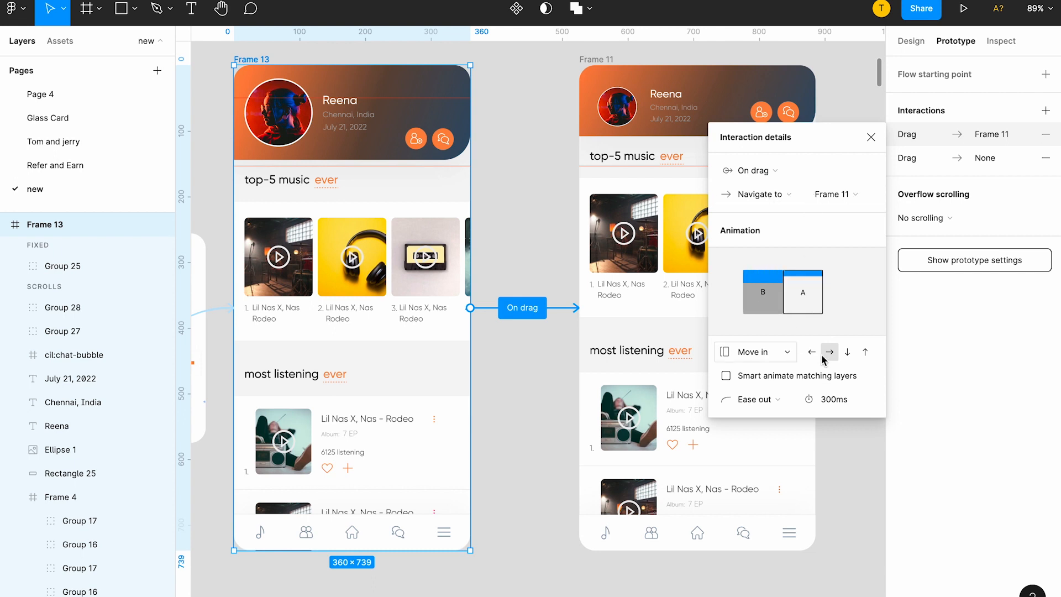
{"action": "left_click", "coordinate": [753, 352]}
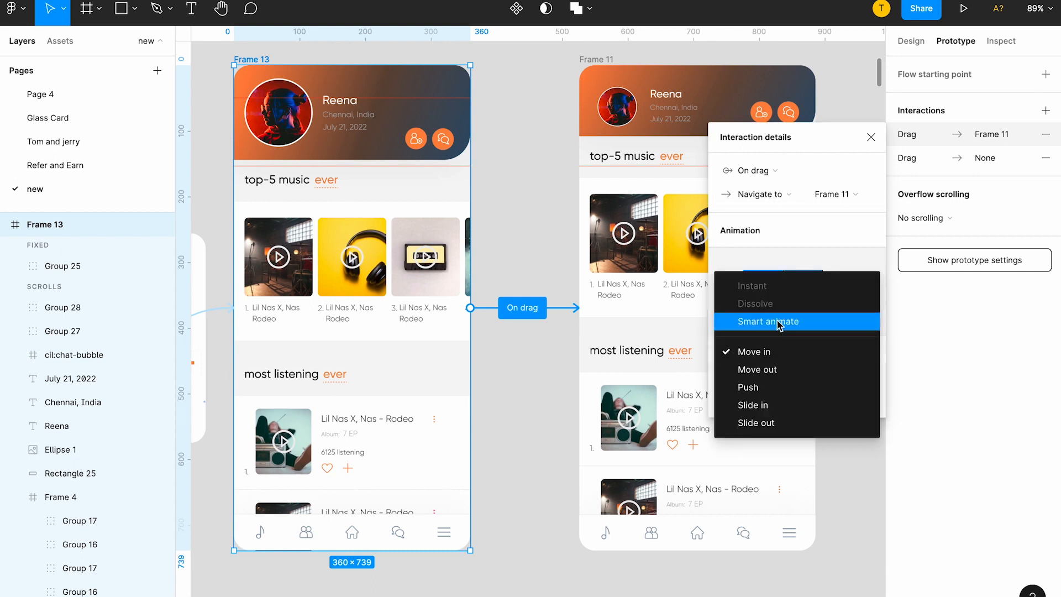
{"action": "left_click", "coordinate": [769, 321]}
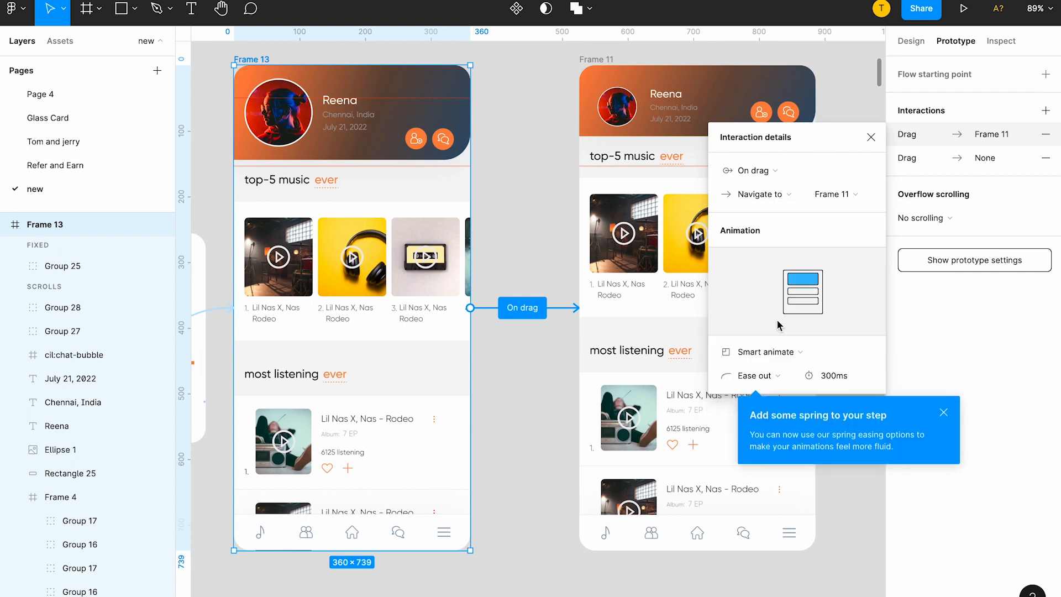
{"action": "left_click", "coordinate": [767, 351]}
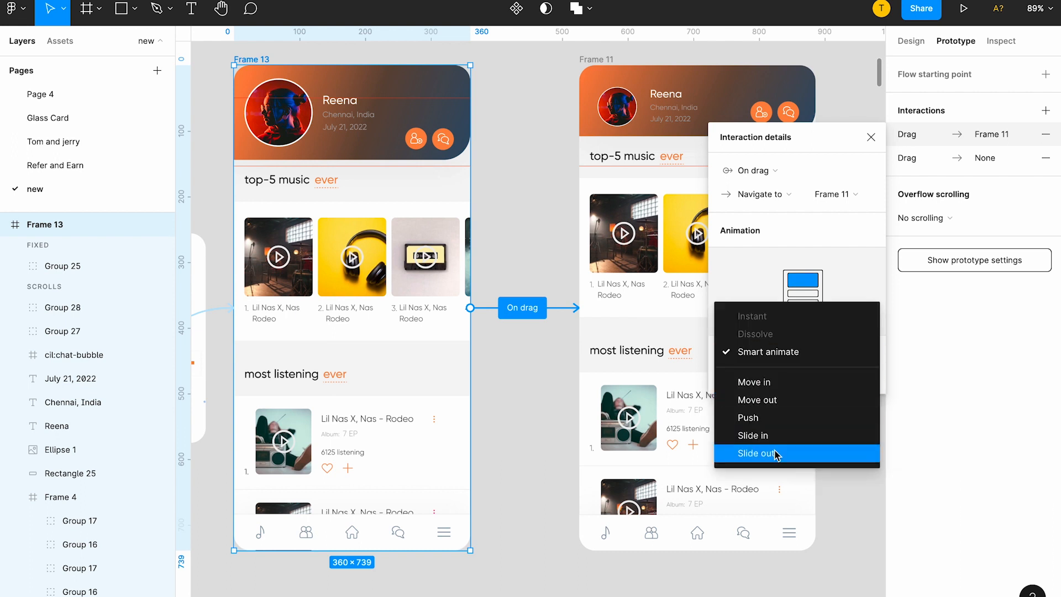
{"action": "mouse_move", "coordinate": [775, 400]}
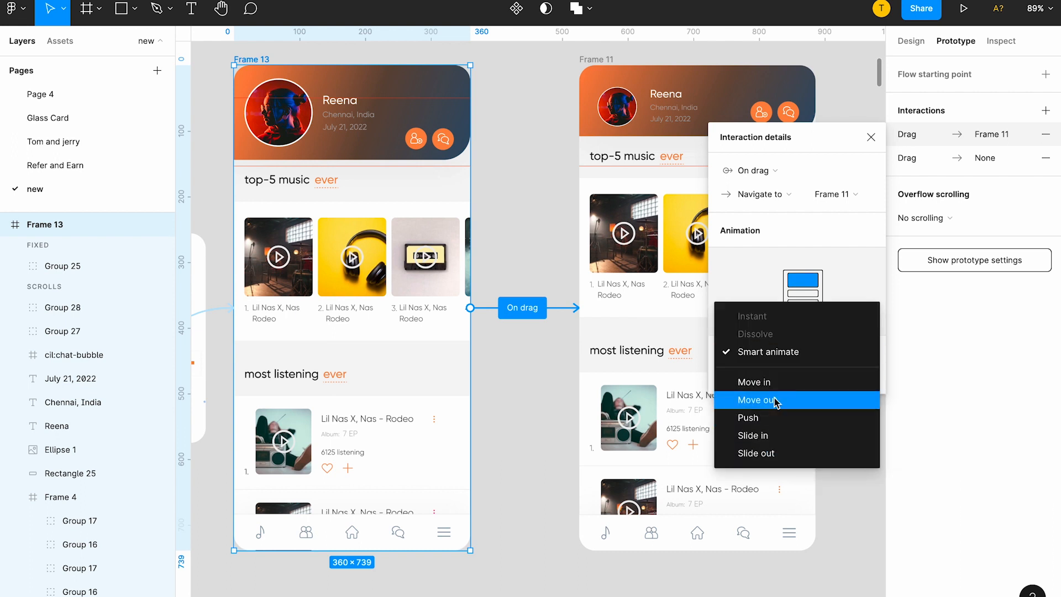
{"action": "left_click", "coordinate": [755, 381]}
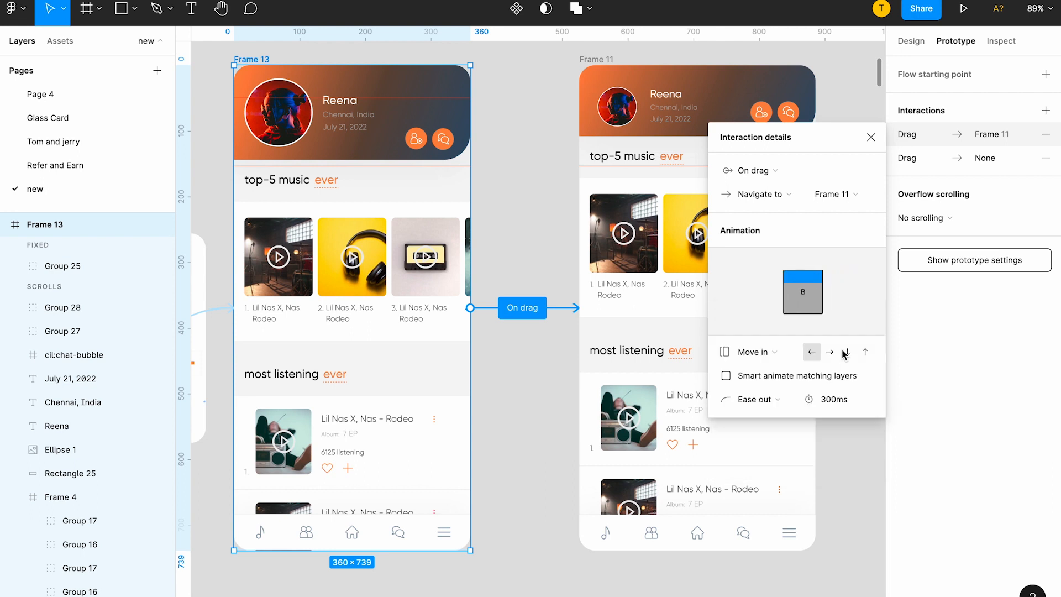
{"action": "left_click", "coordinate": [864, 352]}
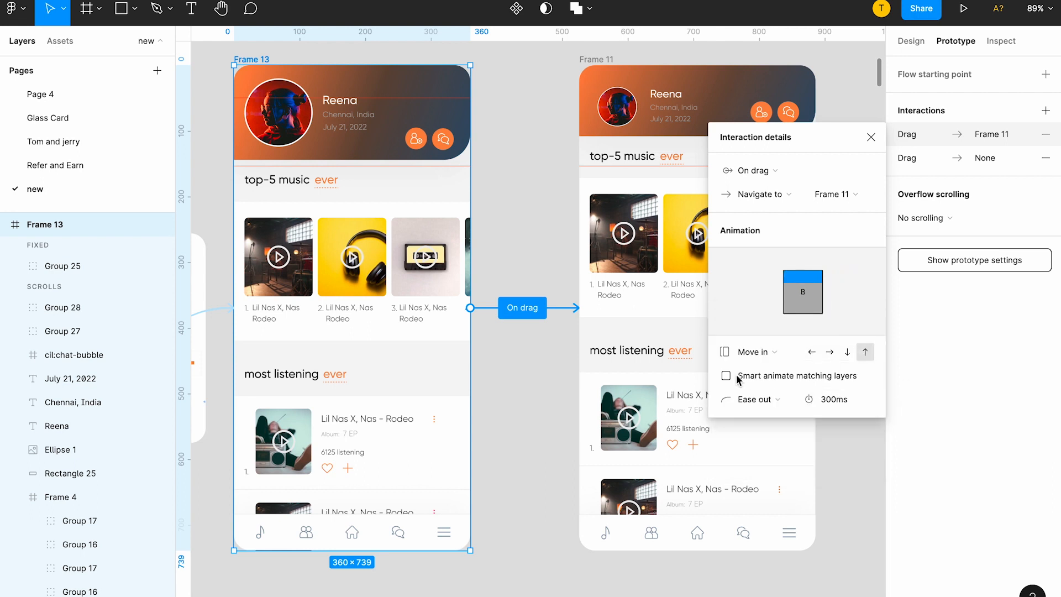
{"action": "left_click", "coordinate": [725, 375]}
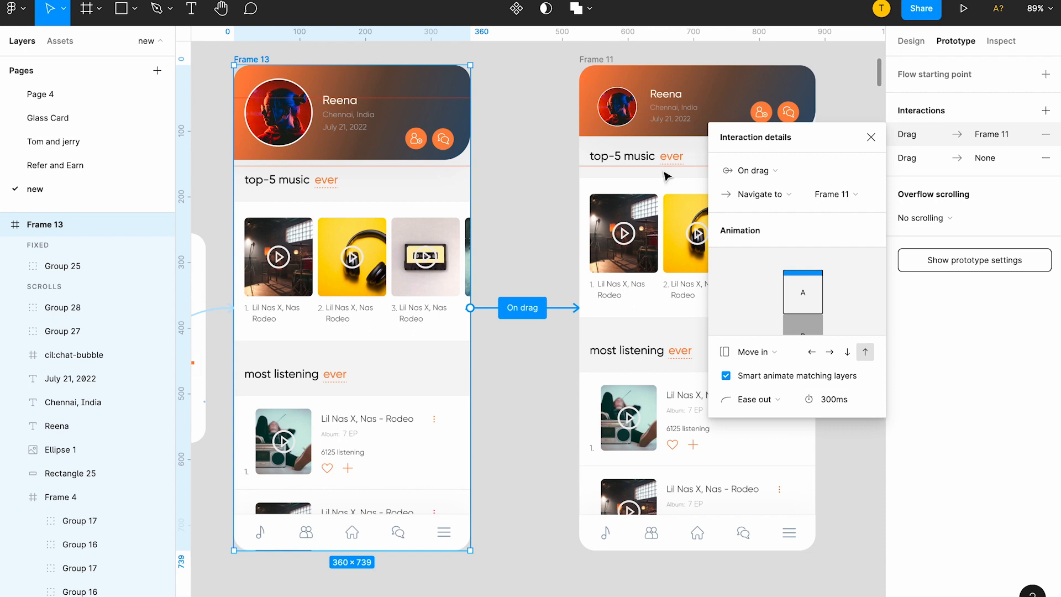
{"action": "mouse_move", "coordinate": [824, 35]}
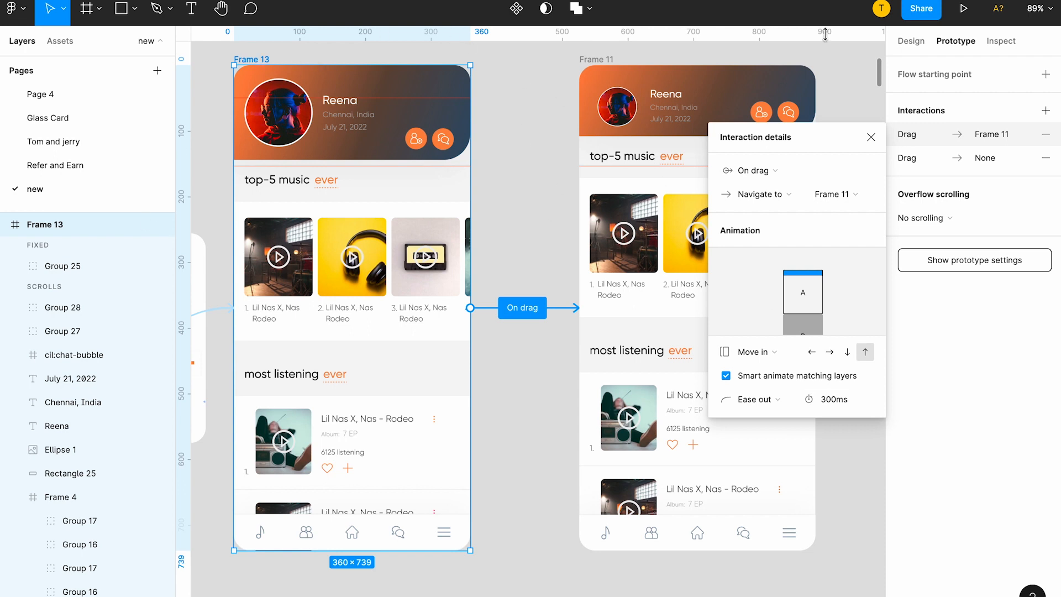
Step: Present the prototype, scroll the song row, then start a connection from Frame 11 to Frame 13
{"action": "left_click", "coordinate": [964, 8]}
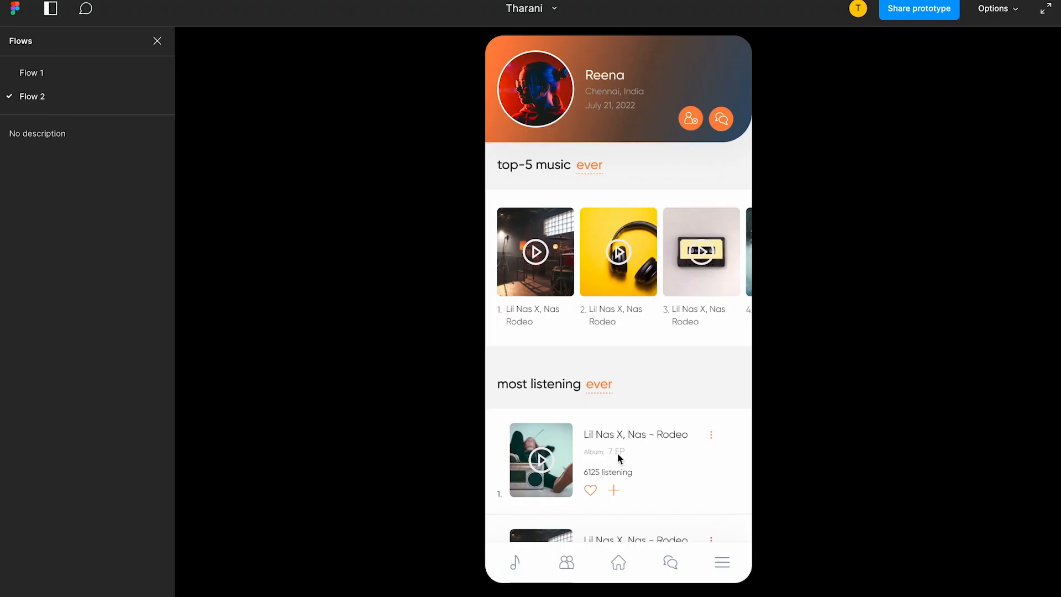
{"action": "mouse_move", "coordinate": [618, 459]}
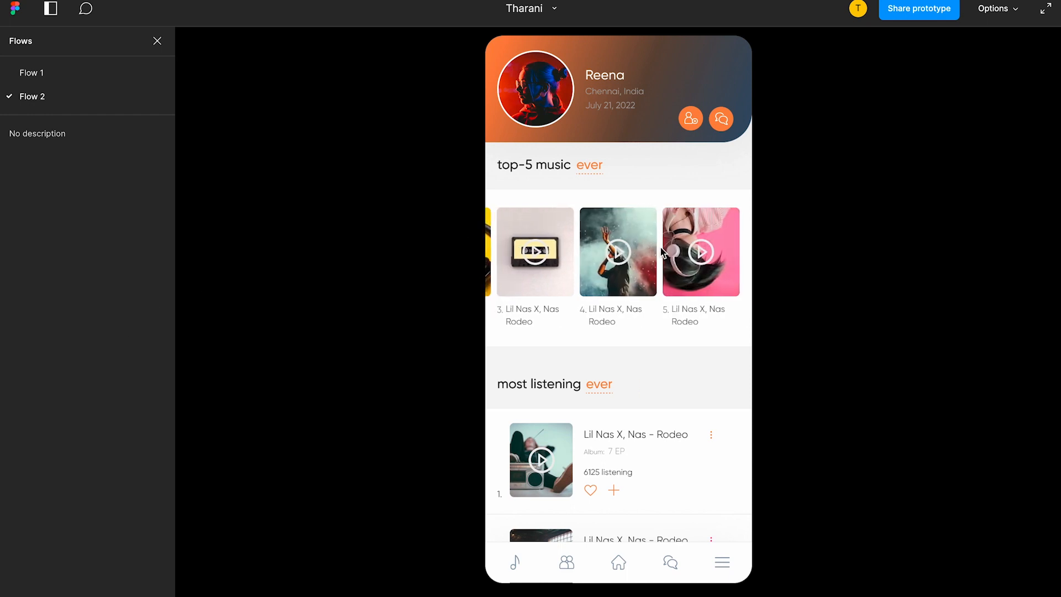
{"action": "scroll", "scroll_direction": "up", "scroll_amount": 3}
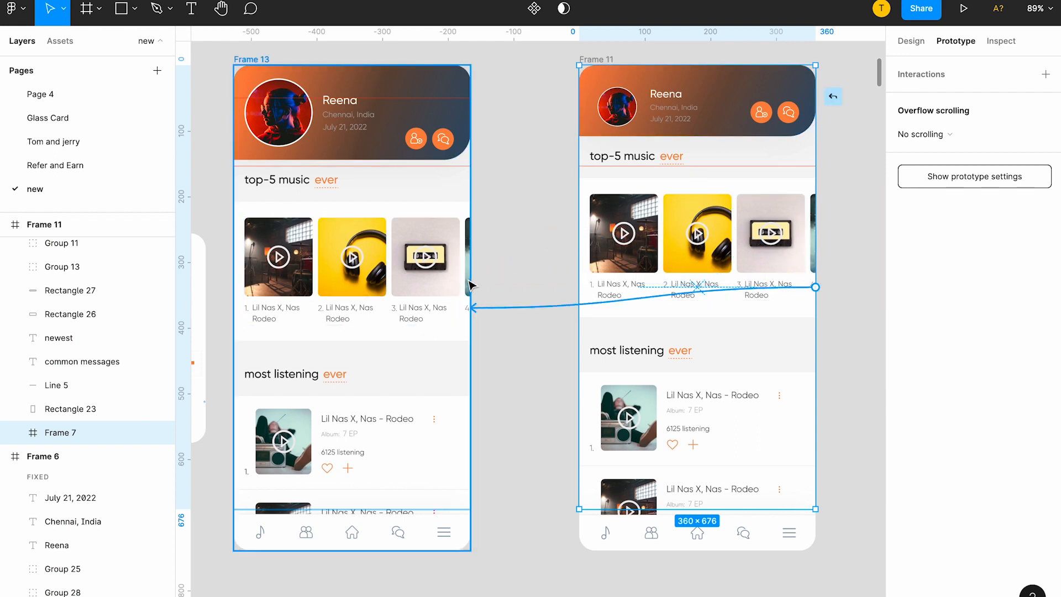
Step: Set the back link to On drag, Navigate to Frame 13, Move in downward with smart animate, then present
{"action": "left_click", "coordinate": [968, 97]}
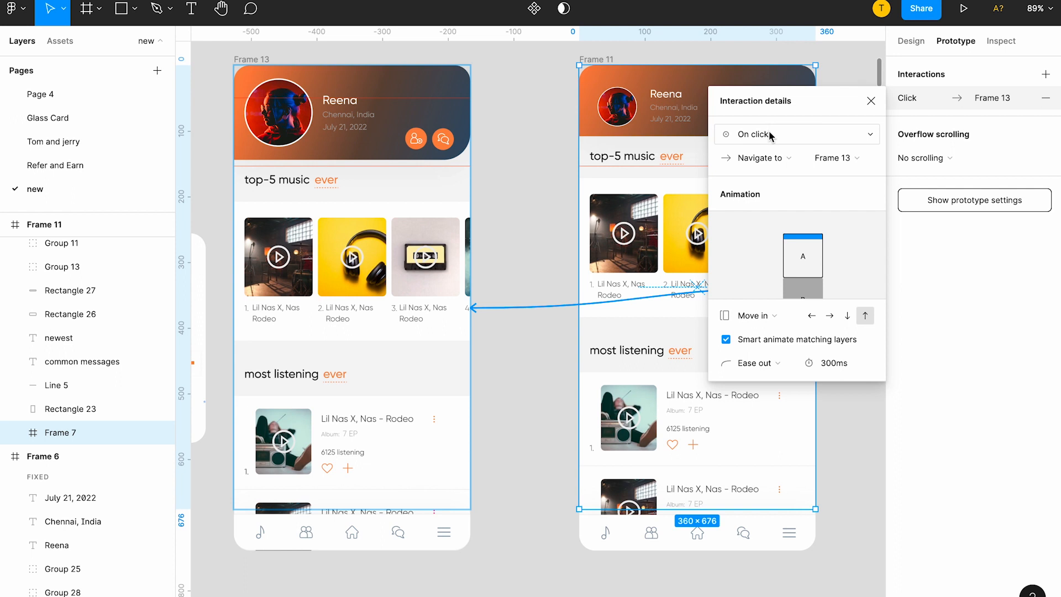
{"action": "left_click", "coordinate": [797, 133]}
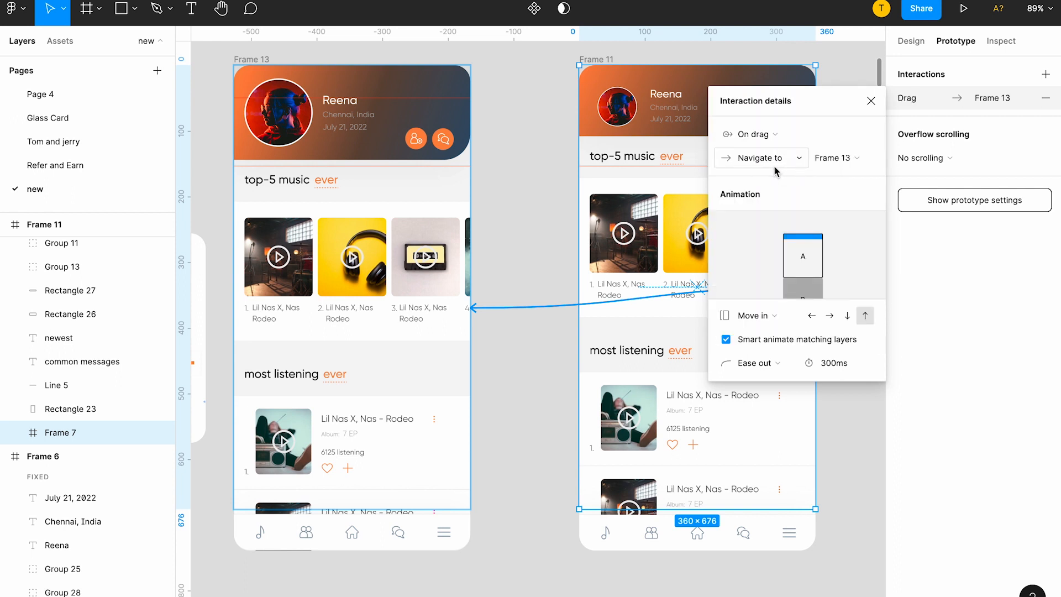
{"action": "left_click", "coordinate": [848, 317]}
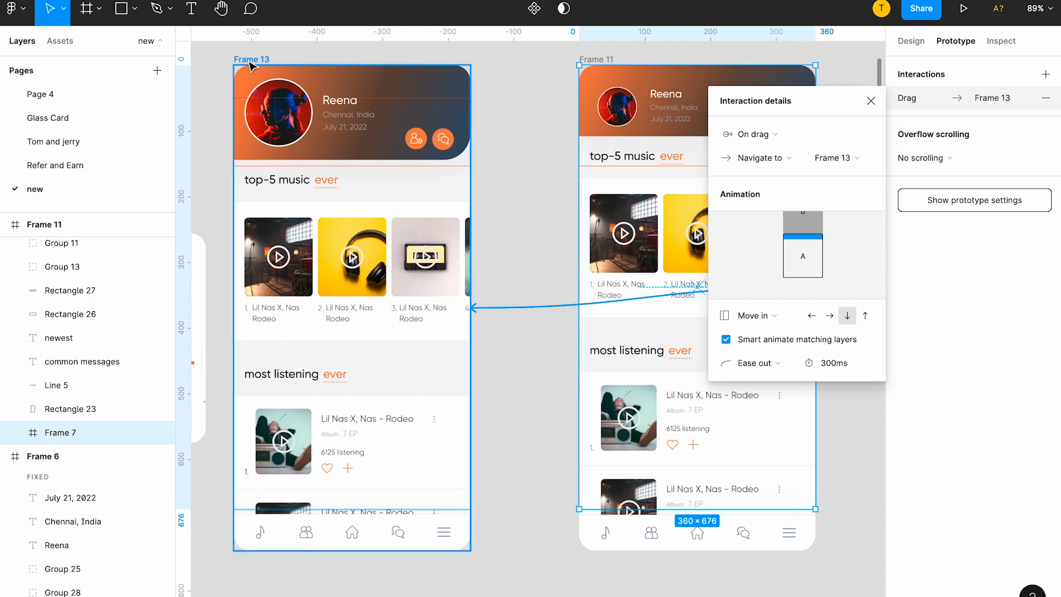
{"action": "left_click", "coordinate": [964, 8]}
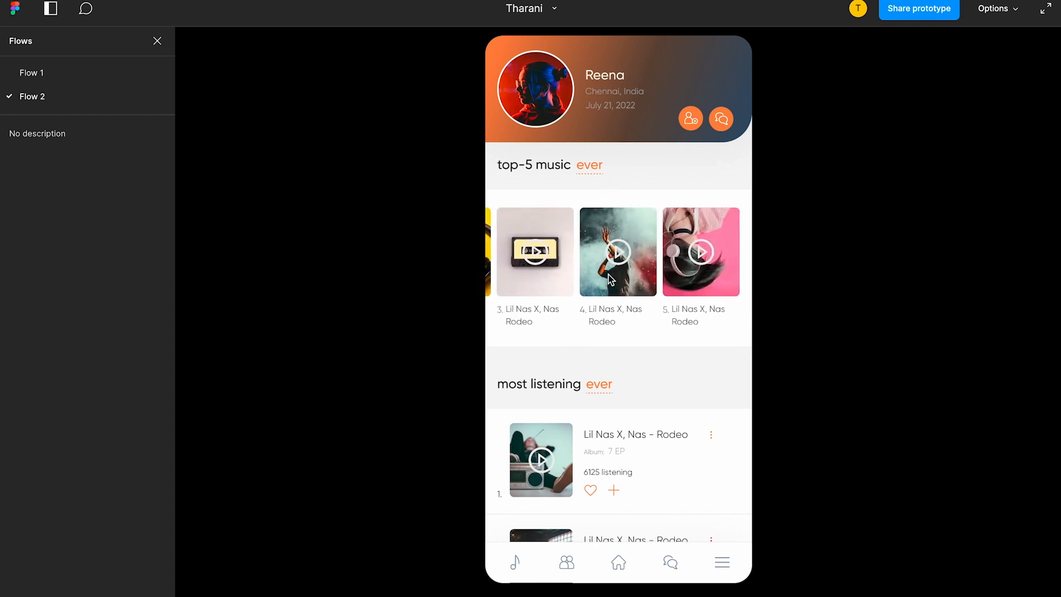
Step: Scroll the home screen vertically in preview, confirming the profile header stays pinned
{"action": "scroll", "scroll_direction": "up", "scroll_amount": 3}
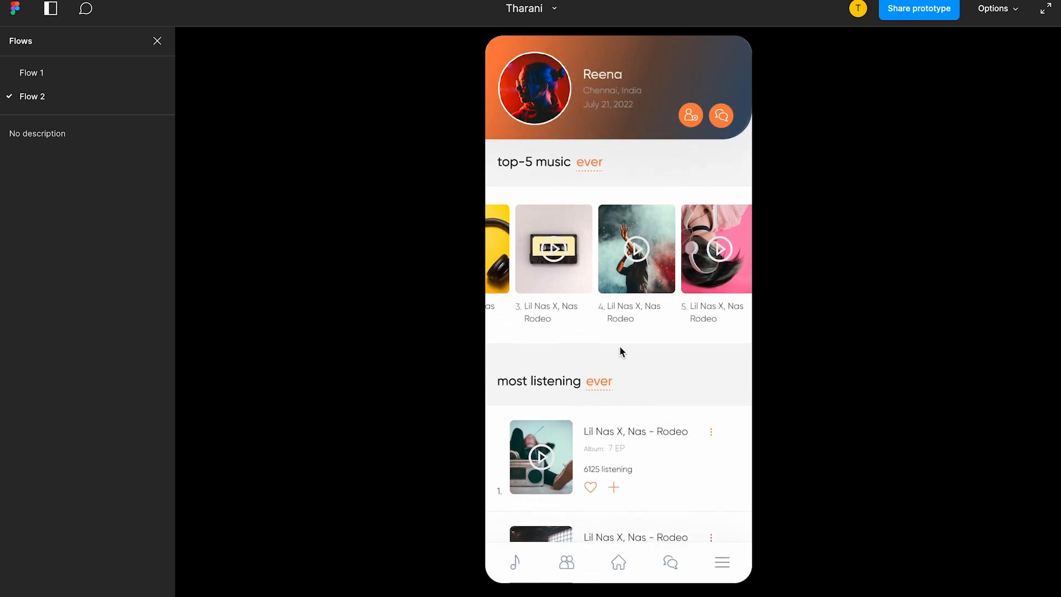
{"action": "scroll", "scroll_direction": "up", "scroll_amount": 3}
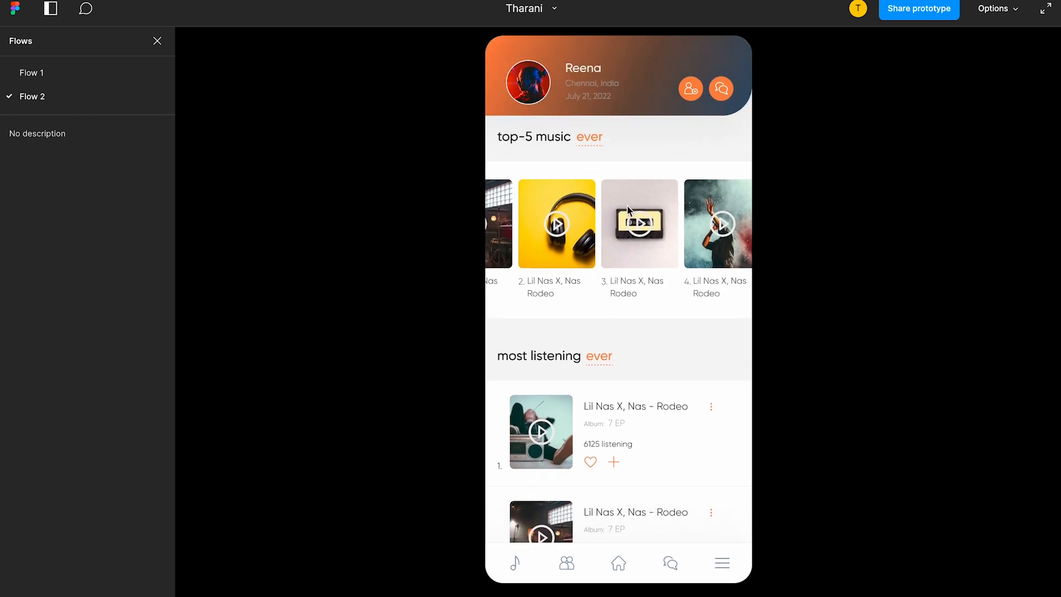
{"action": "scroll", "scroll_direction": "up", "scroll_amount": 3}
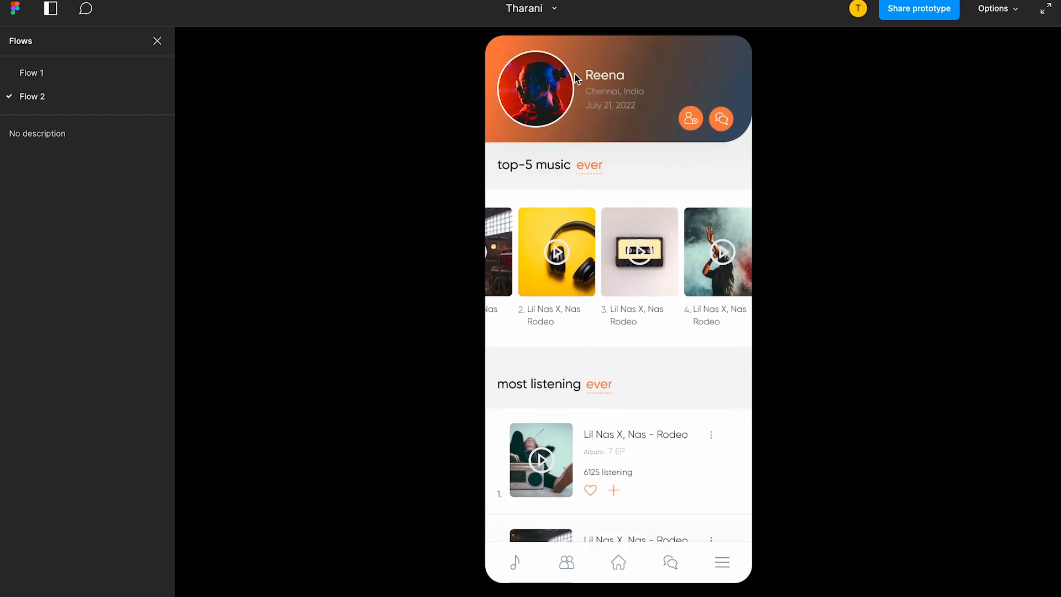
{"action": "left_click", "coordinate": [157, 41]}
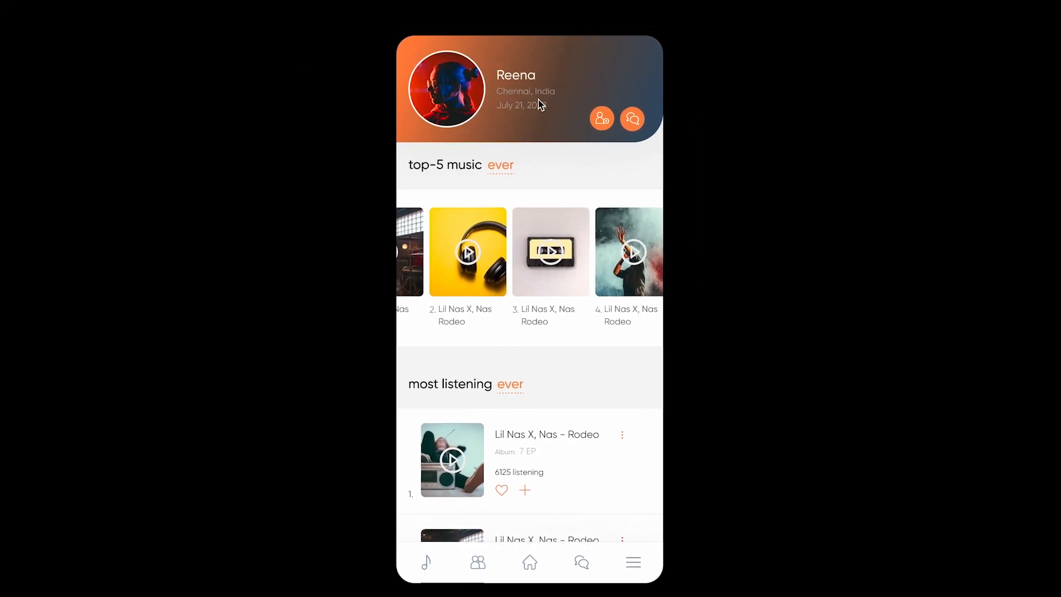
{"action": "scroll", "scroll_direction": "down", "scroll_amount": 3}
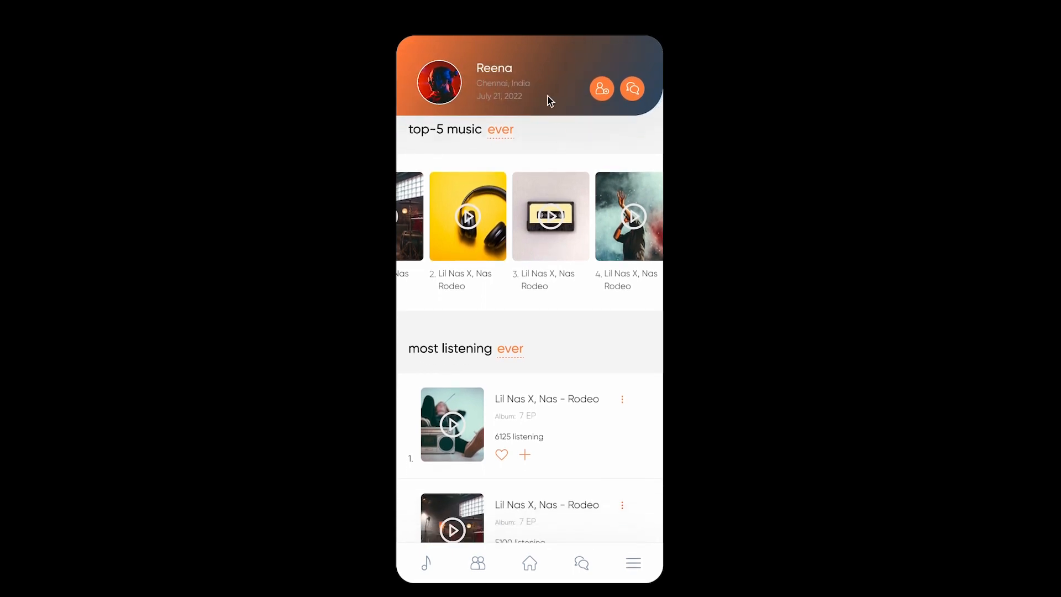
{"action": "mouse_move", "coordinate": [546, 68]}
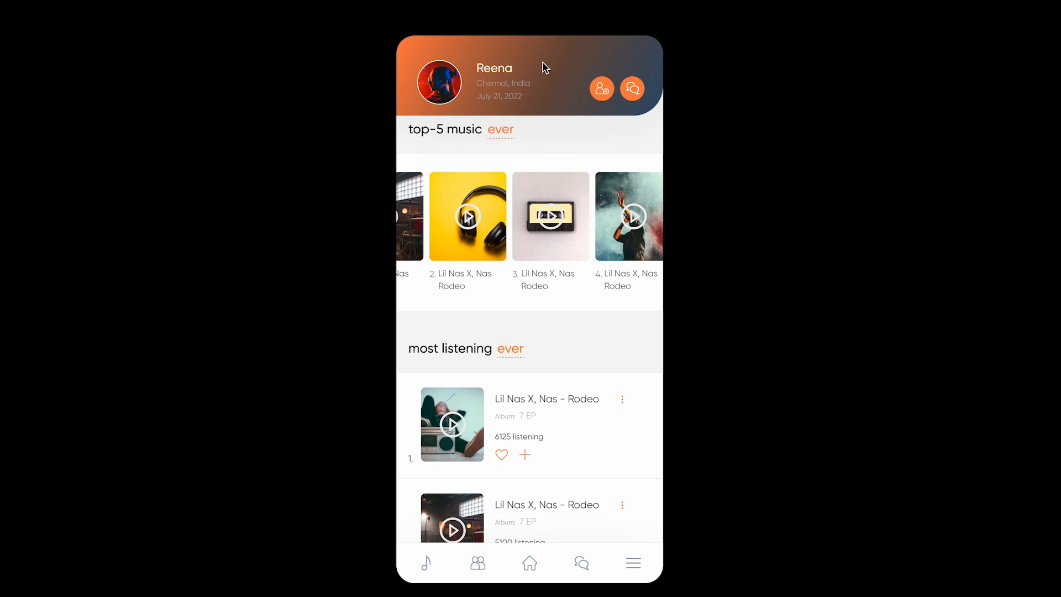
{"action": "mouse_move", "coordinate": [574, 99]}
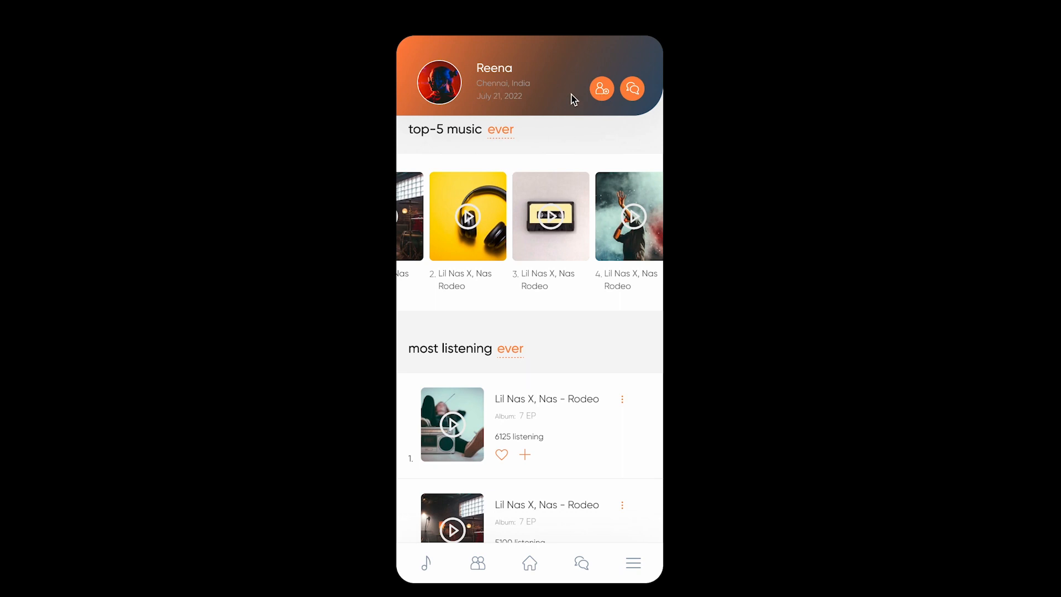
{"action": "mouse_move", "coordinate": [568, 92]}
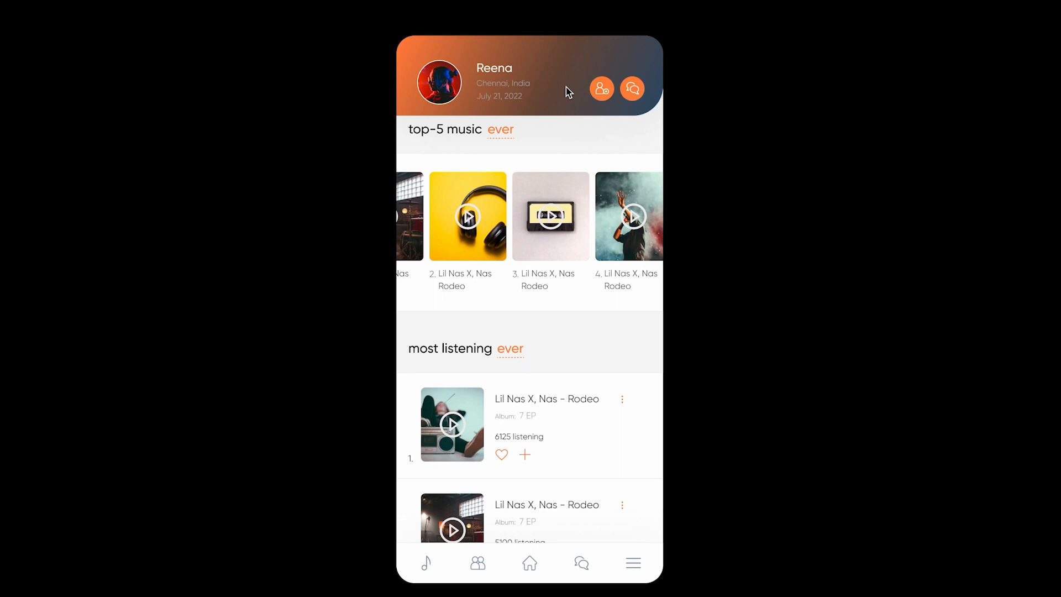
{"action": "mouse_move", "coordinate": [558, 133]}
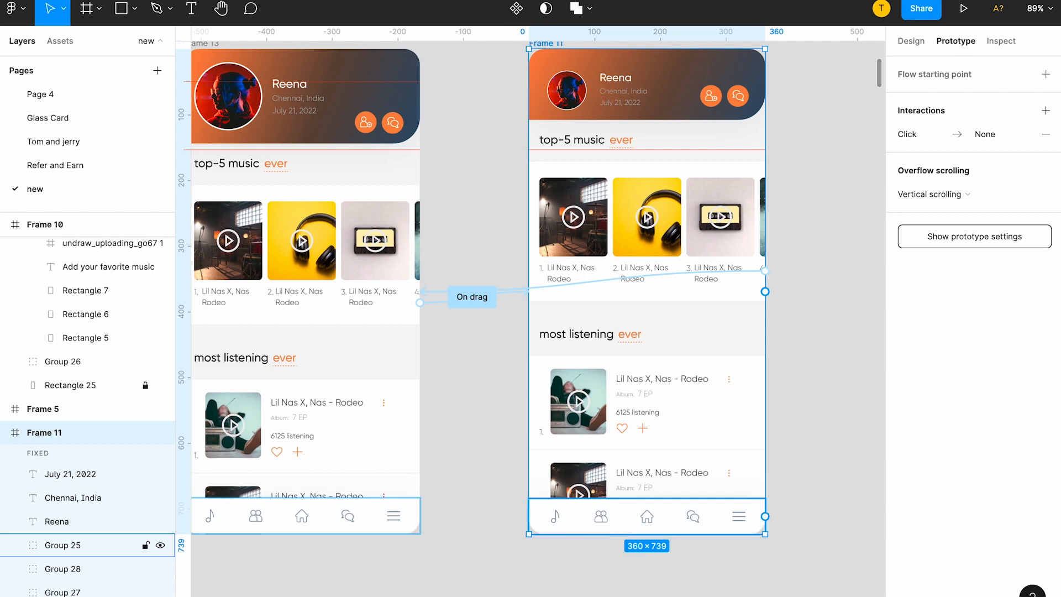
Step: Review Frame 11 on the canvas and show its Design properties (360 × 739, clip content)
{"action": "scroll", "scroll_direction": "down", "scroll_amount": 3}
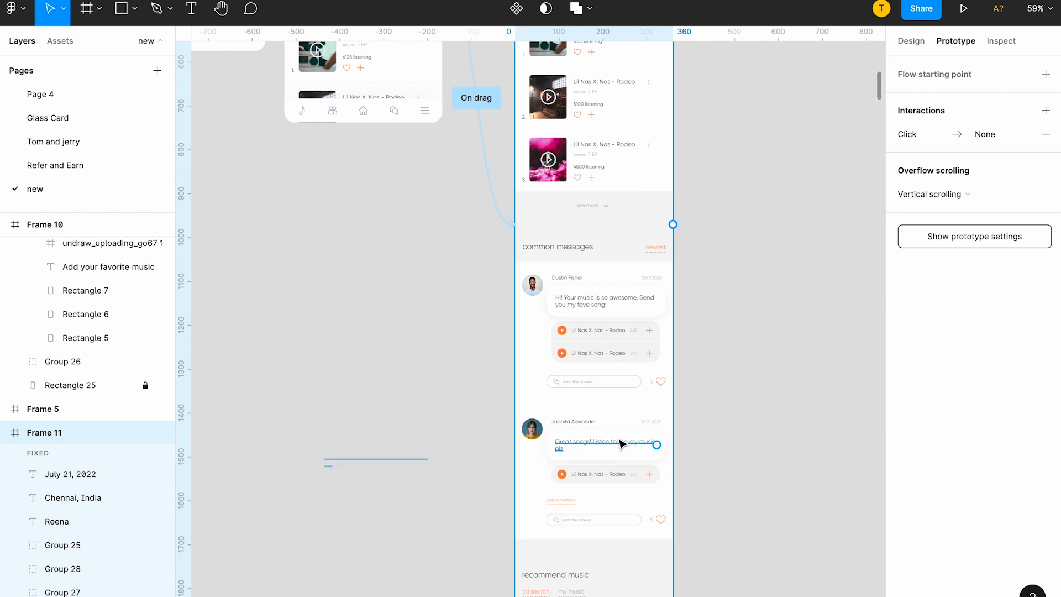
{"action": "scroll", "scroll_direction": "up", "scroll_amount": 3}
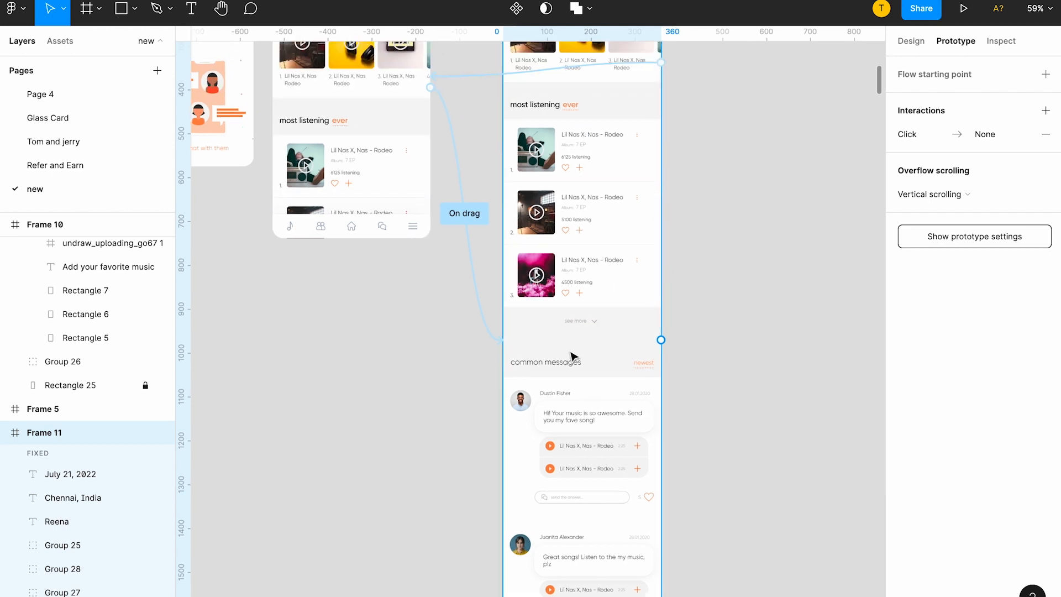
{"action": "scroll", "scroll_direction": "down", "scroll_amount": 3}
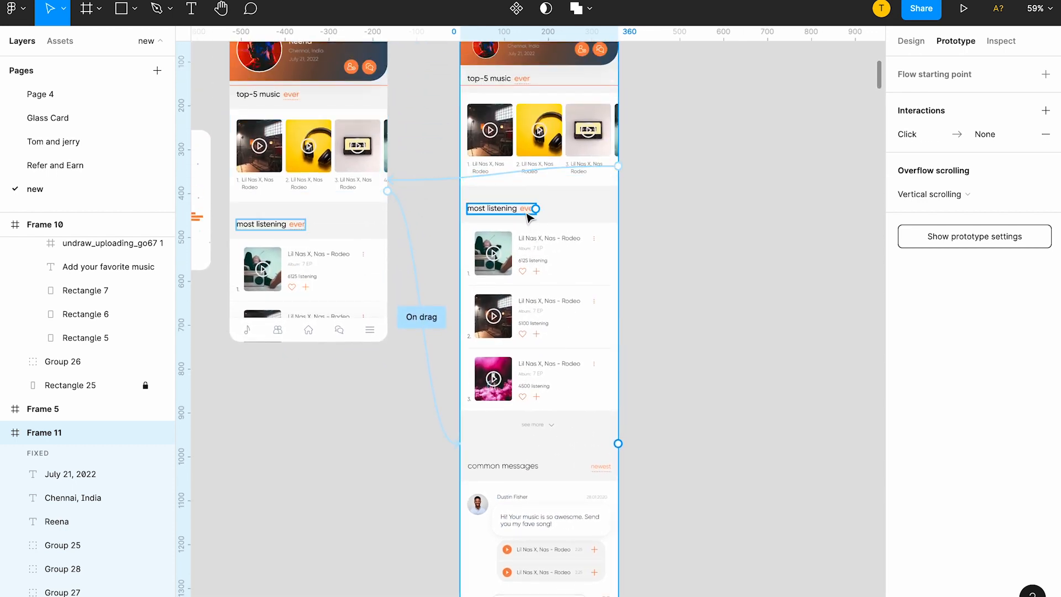
{"action": "scroll", "scroll_direction": "down", "scroll_amount": 3}
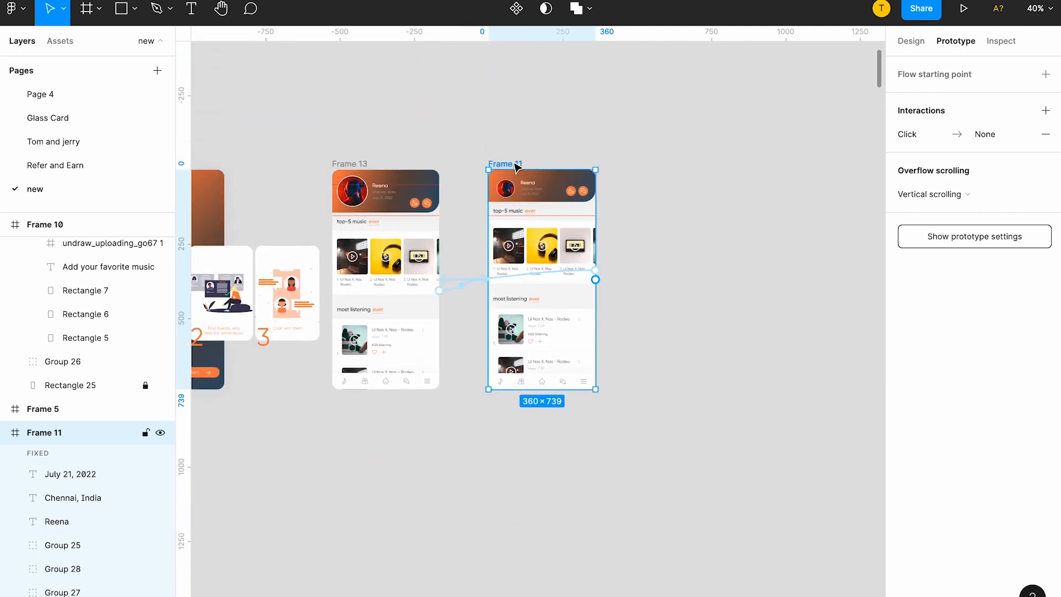
{"action": "left_click", "coordinate": [910, 41]}
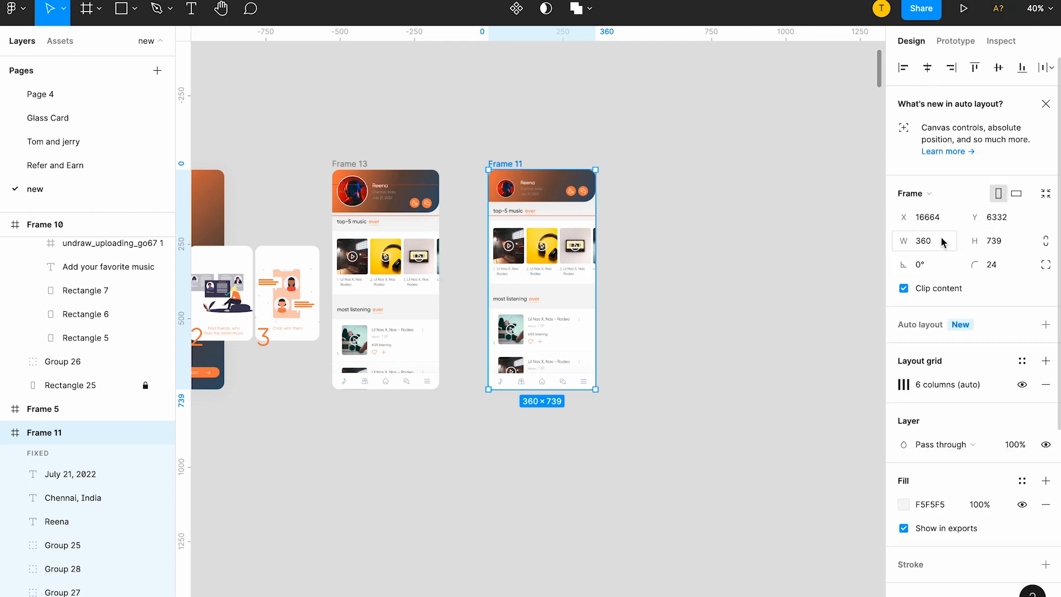
{"action": "mouse_move", "coordinate": [659, 164]}
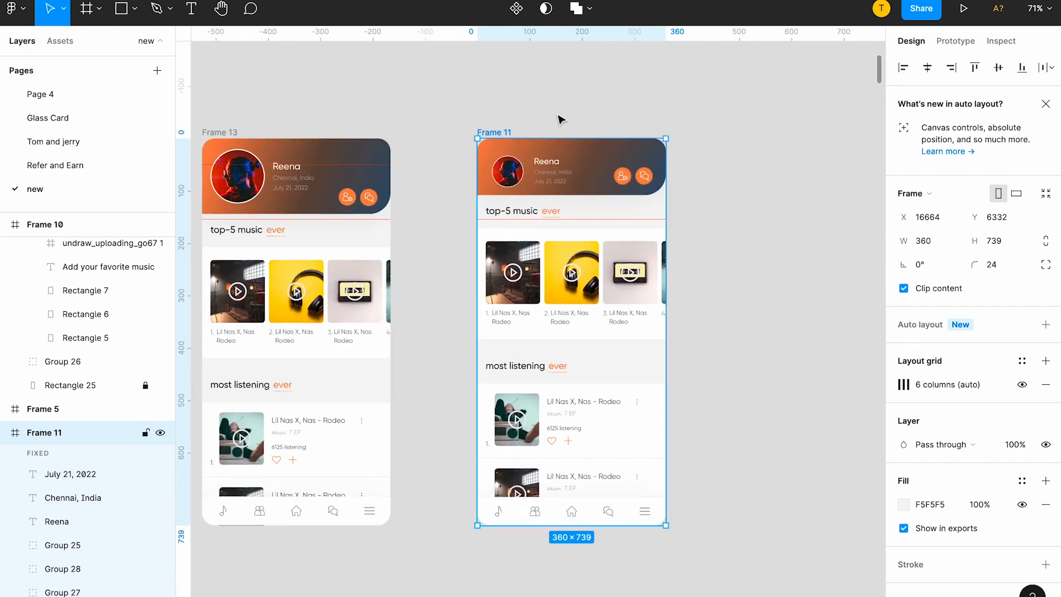
Step: Set Frame 11's overflow to Vertical scrolling in Prototype settings and preview it
{"action": "left_click", "coordinate": [955, 41]}
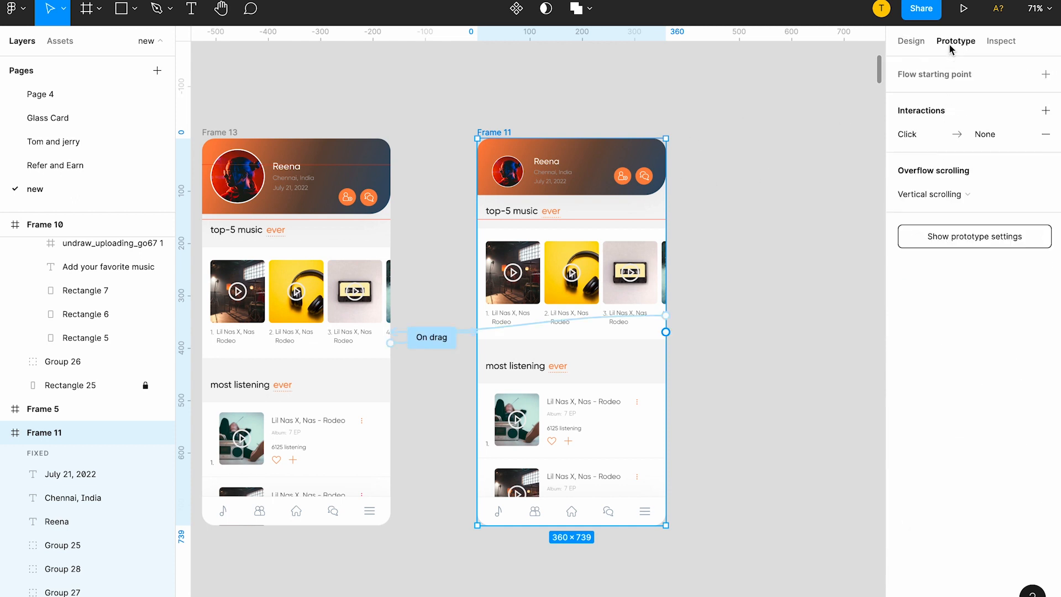
{"action": "left_click", "coordinate": [933, 195]}
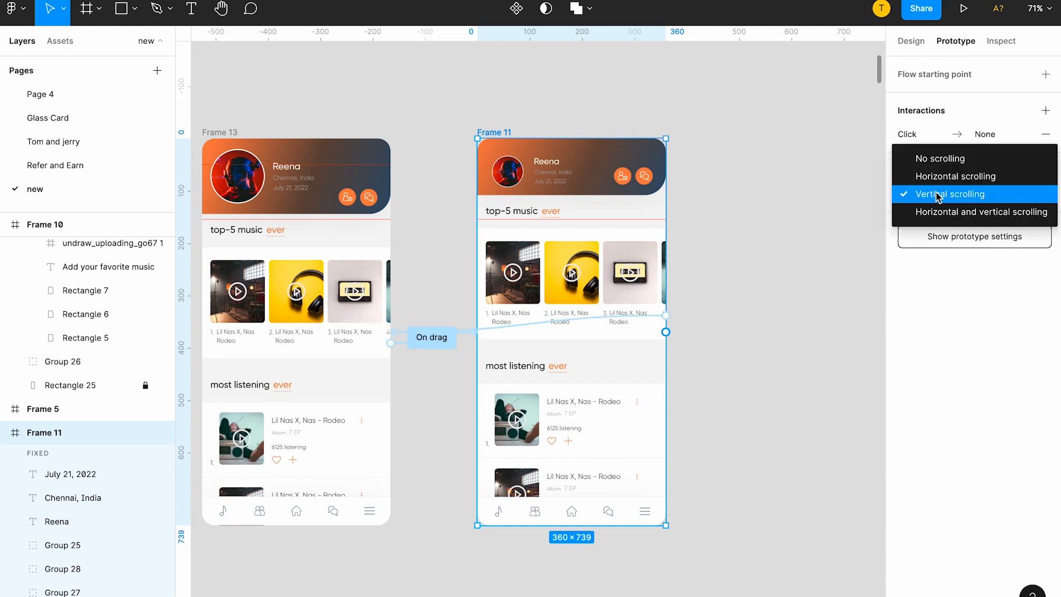
{"action": "left_click", "coordinate": [947, 194]}
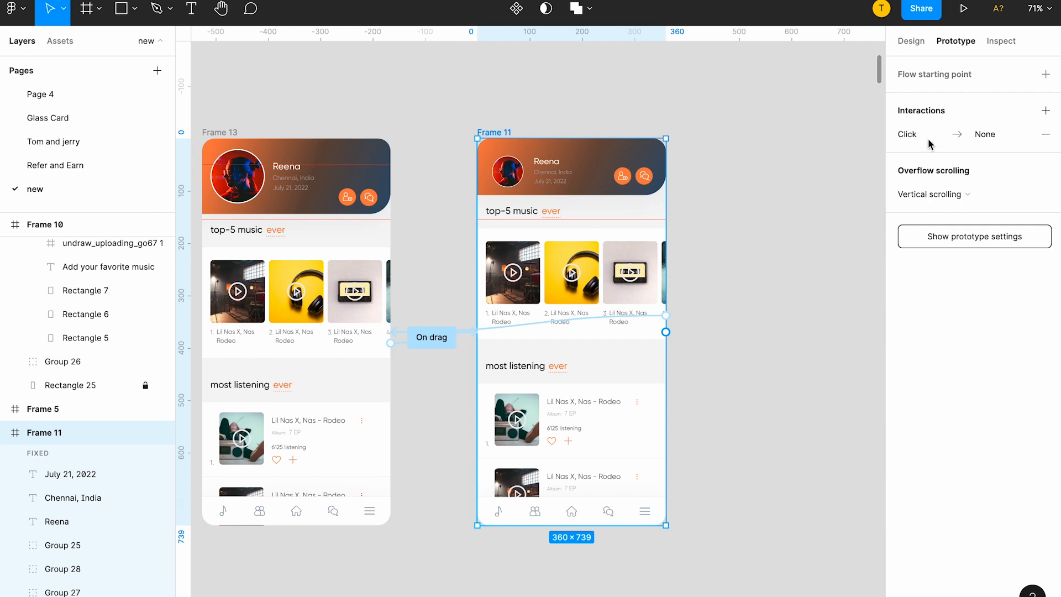
{"action": "left_click", "coordinate": [933, 194]}
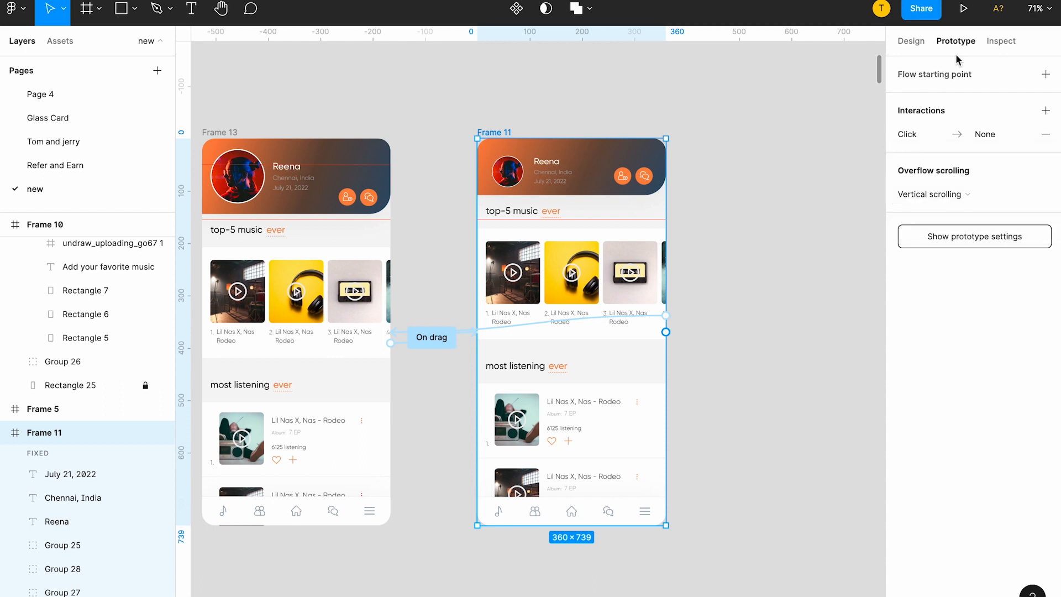
{"action": "left_click", "coordinate": [964, 10]}
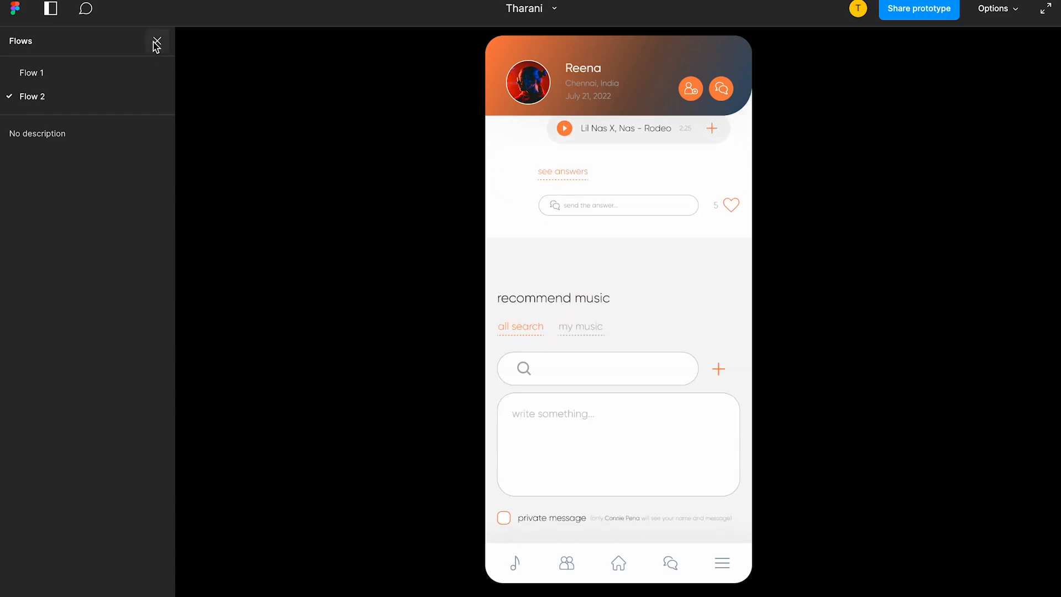
{"action": "left_click", "coordinate": [156, 42]}
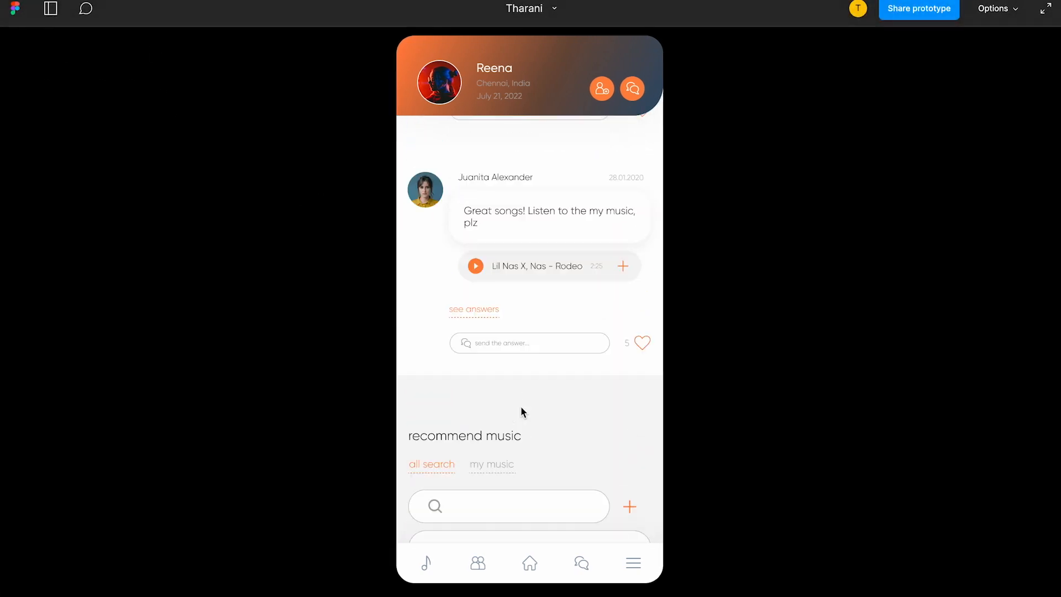
{"action": "scroll", "scroll_direction": "up", "scroll_amount": 3}
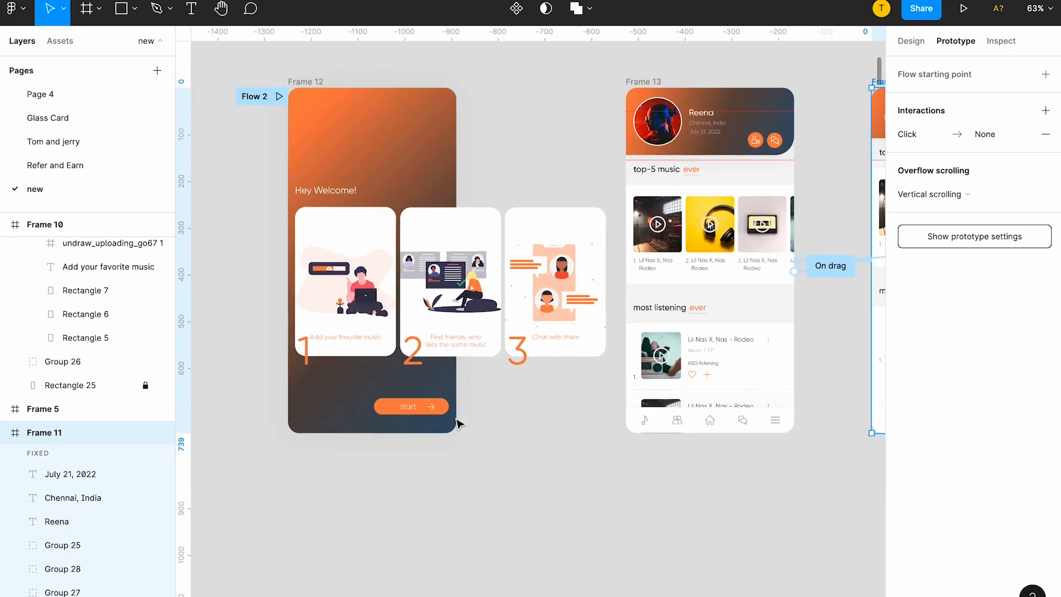
Step: Confirm the start button links to Frame 13 and play Flow 2 from Frame 12
{"action": "left_click", "coordinate": [411, 407]}
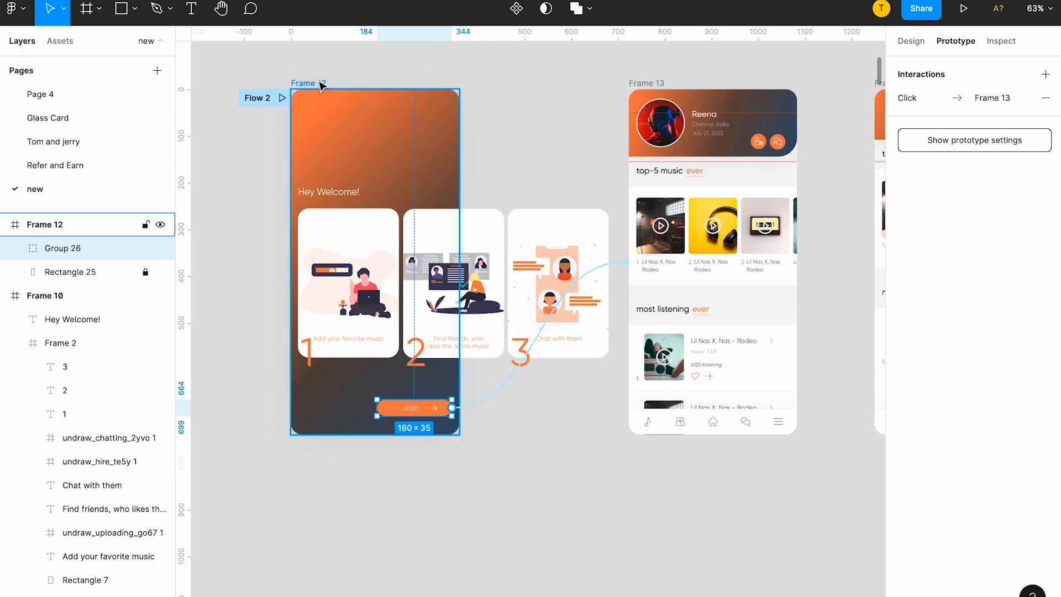
{"action": "left_click", "coordinate": [309, 83]}
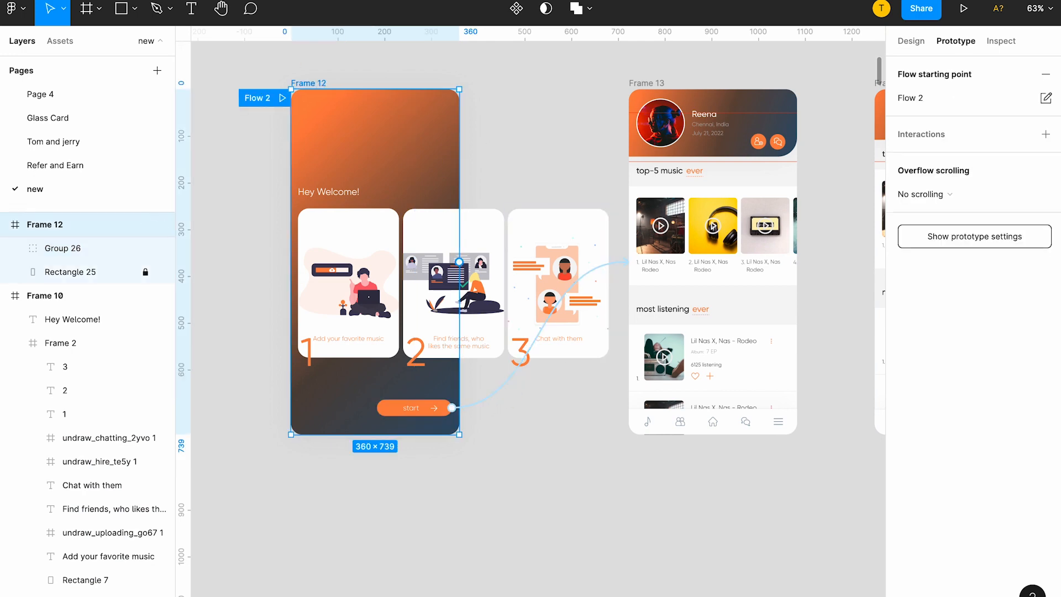
{"action": "left_click", "coordinate": [964, 8]}
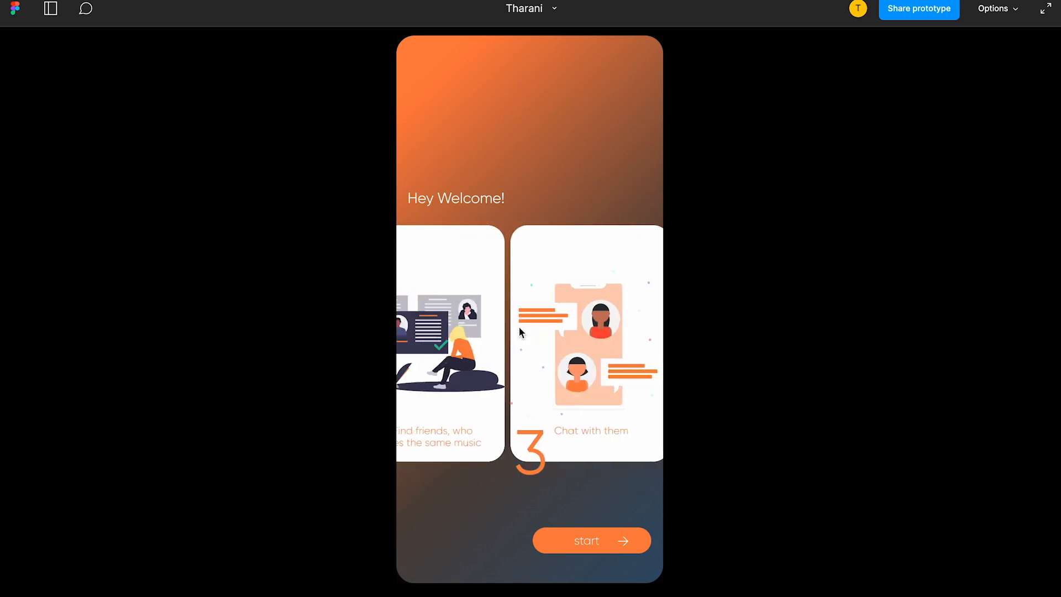
Step: Tap start to reach the home screen, swipe the top-5 row and scroll the page down and up
{"action": "left_click", "coordinate": [592, 541]}
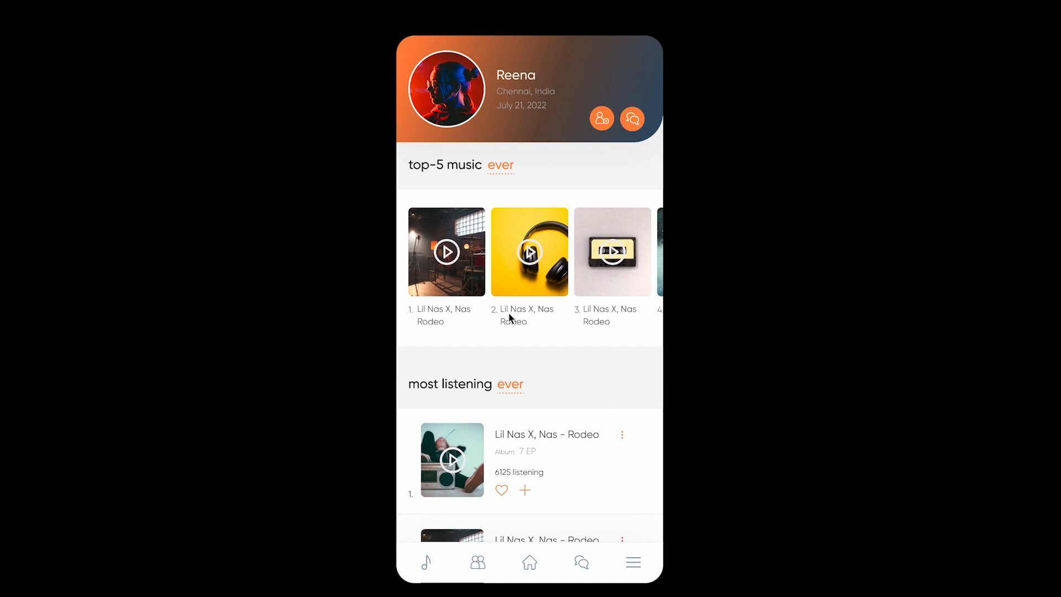
{"action": "mouse_move", "coordinate": [568, 276]}
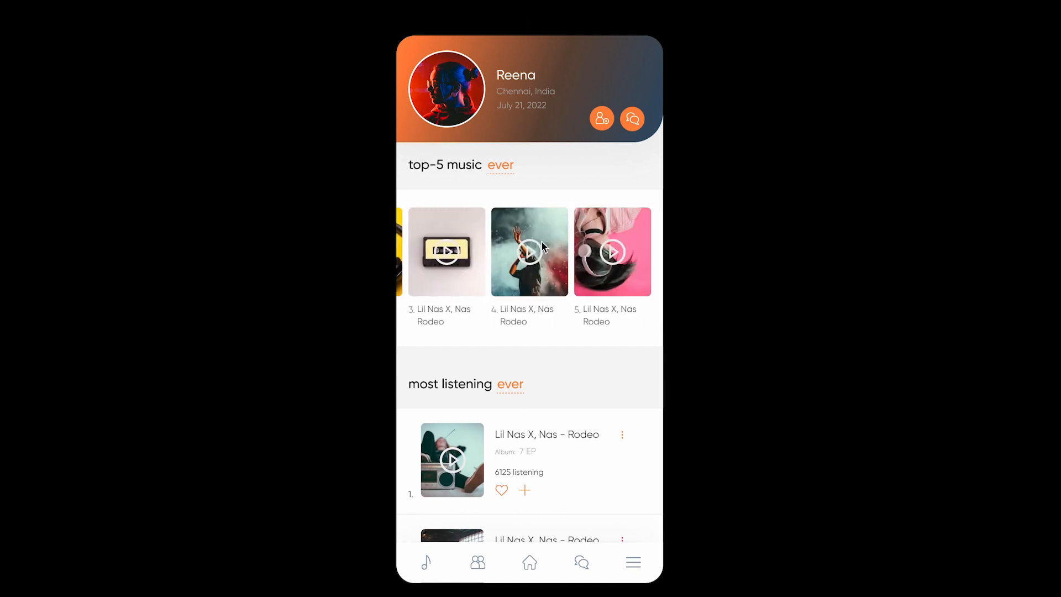
{"action": "mouse_move", "coordinate": [556, 362]}
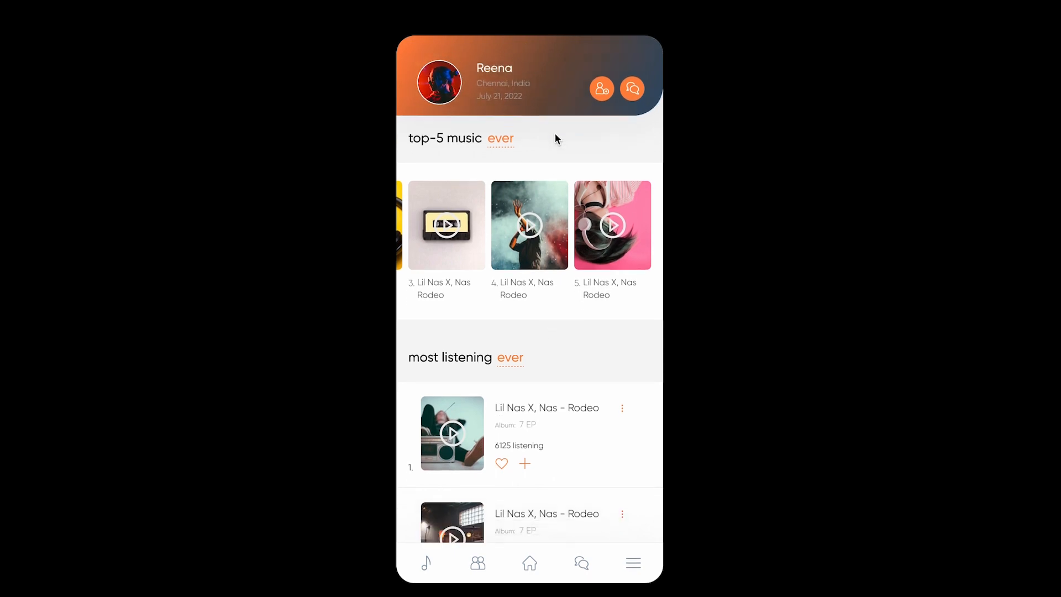
{"action": "scroll", "scroll_direction": "down", "scroll_amount": 3}
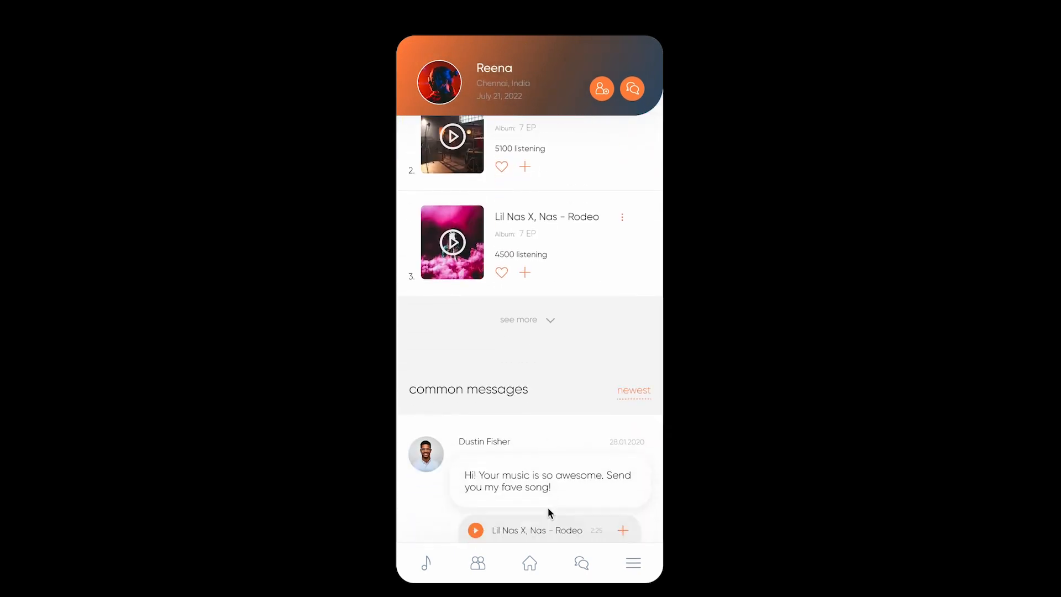
{"action": "scroll", "scroll_direction": "up", "scroll_amount": 3}
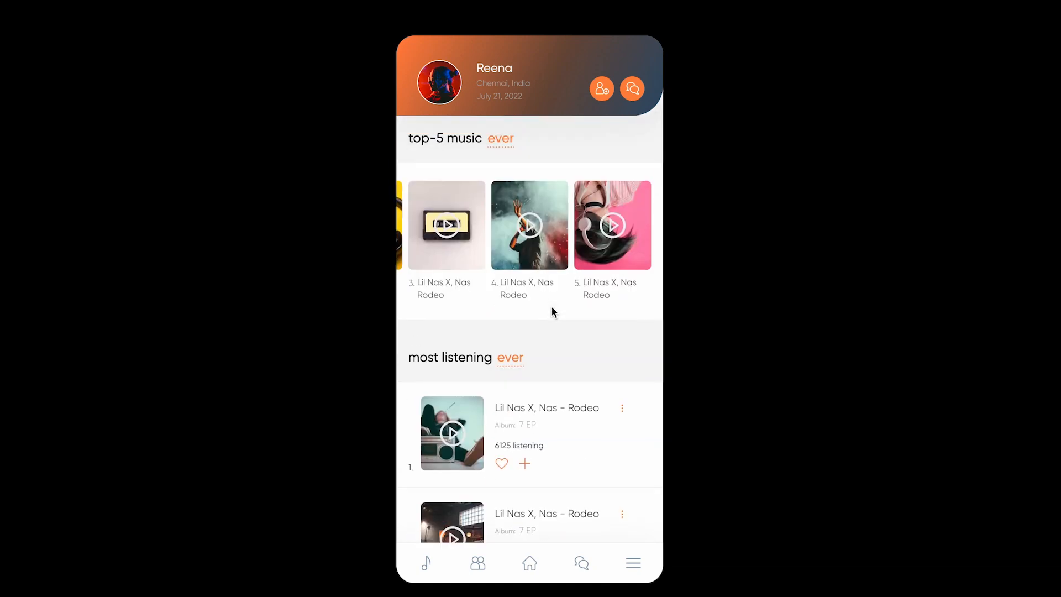